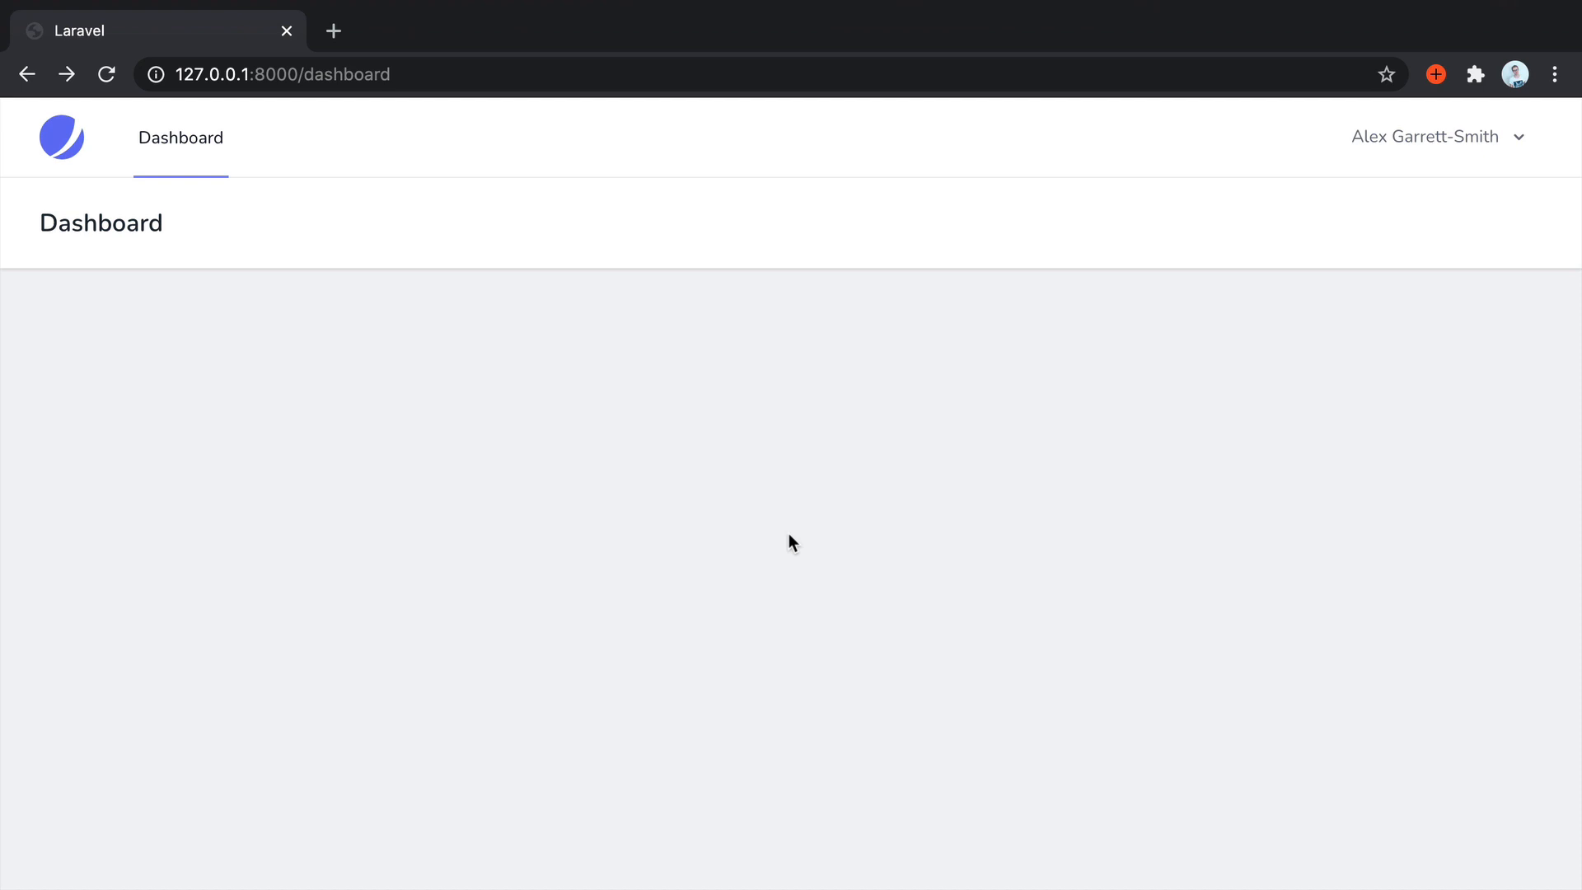
- Load /user/profile from the account dropdown on the Laravel app dashboard
left_click(1426, 136)
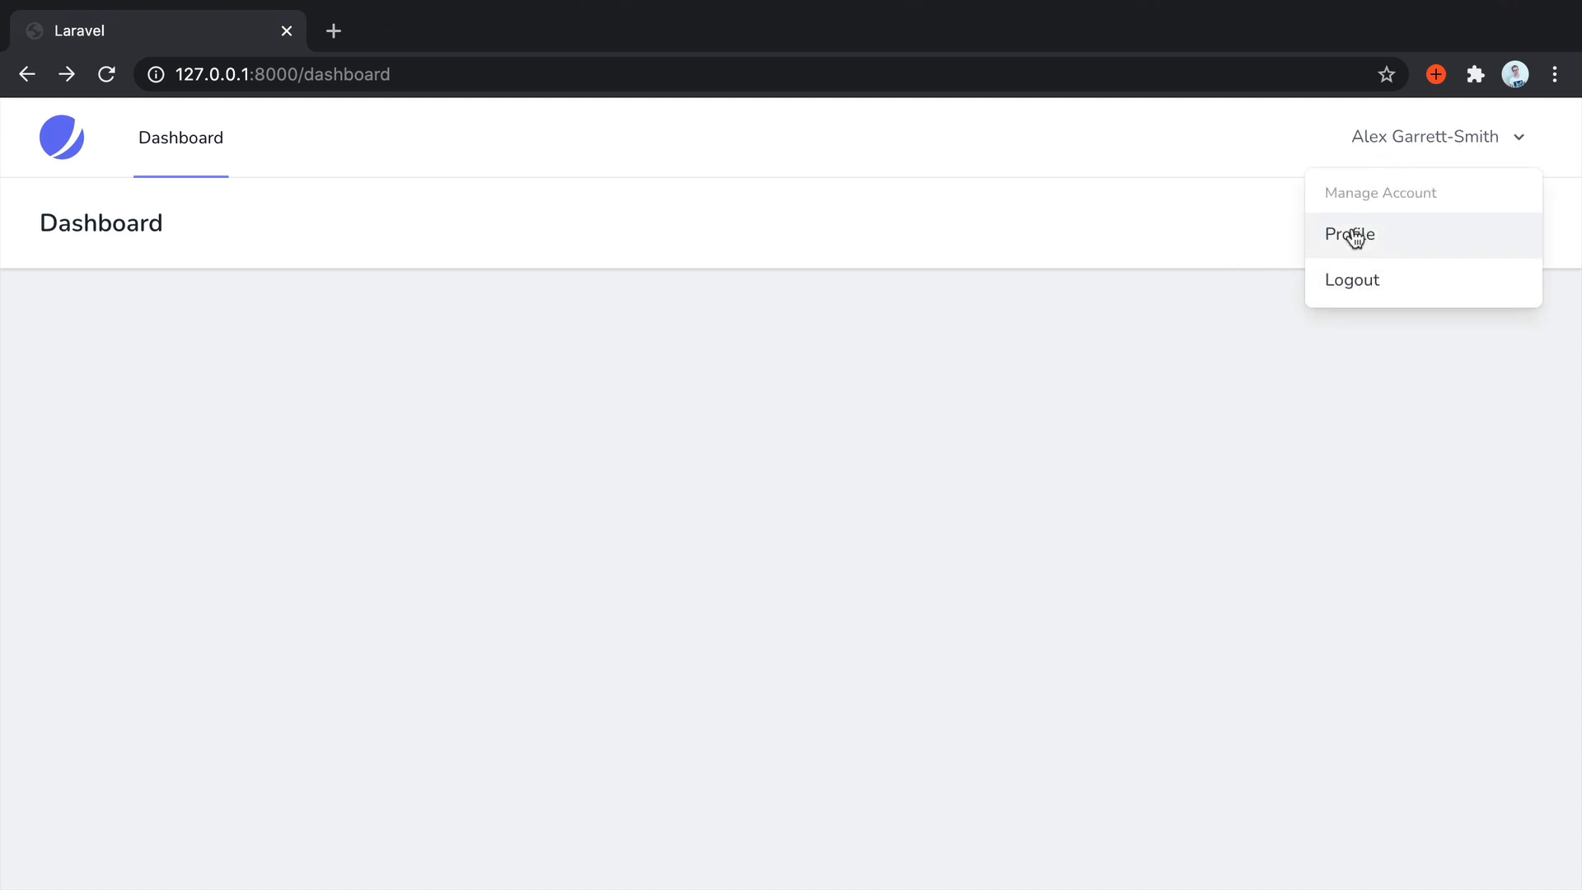
left_click(1348, 234)
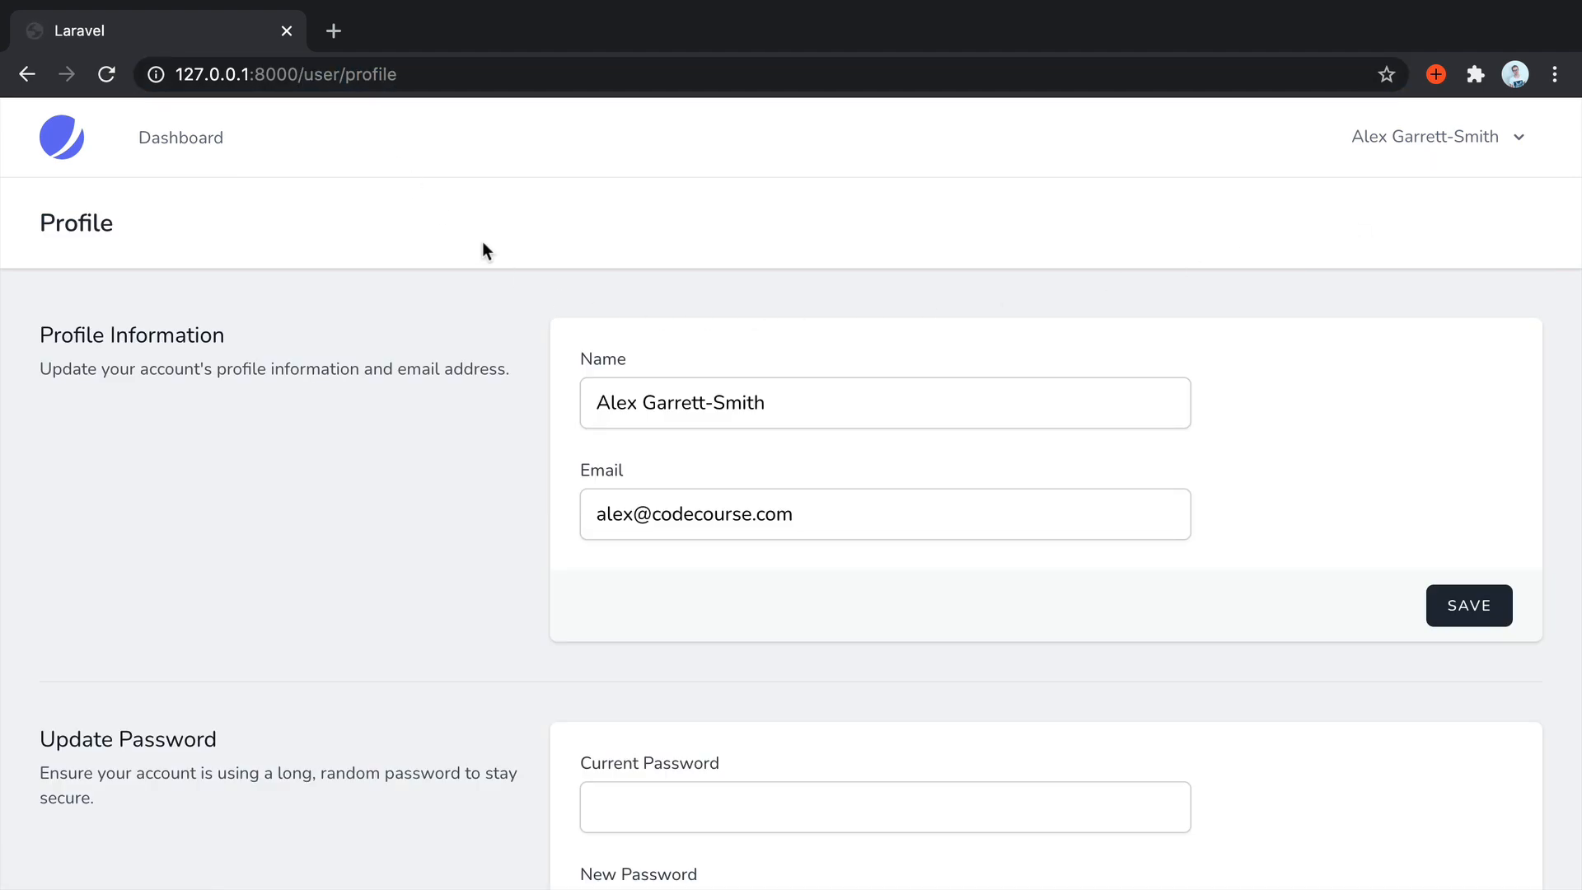
mouse_move(553, 319)
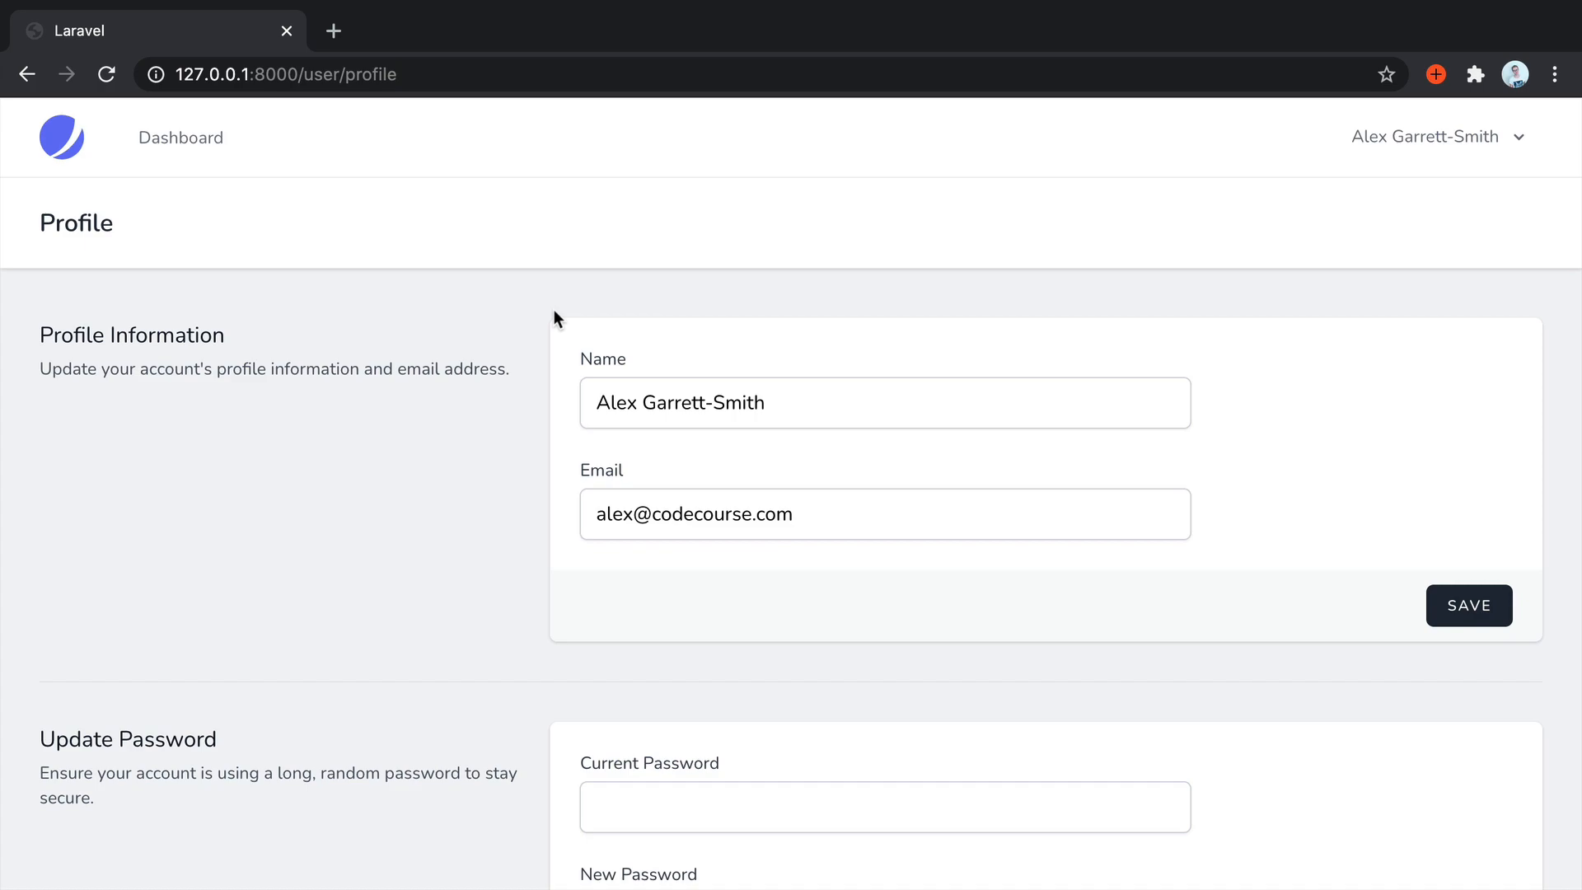
scroll("down", 3)
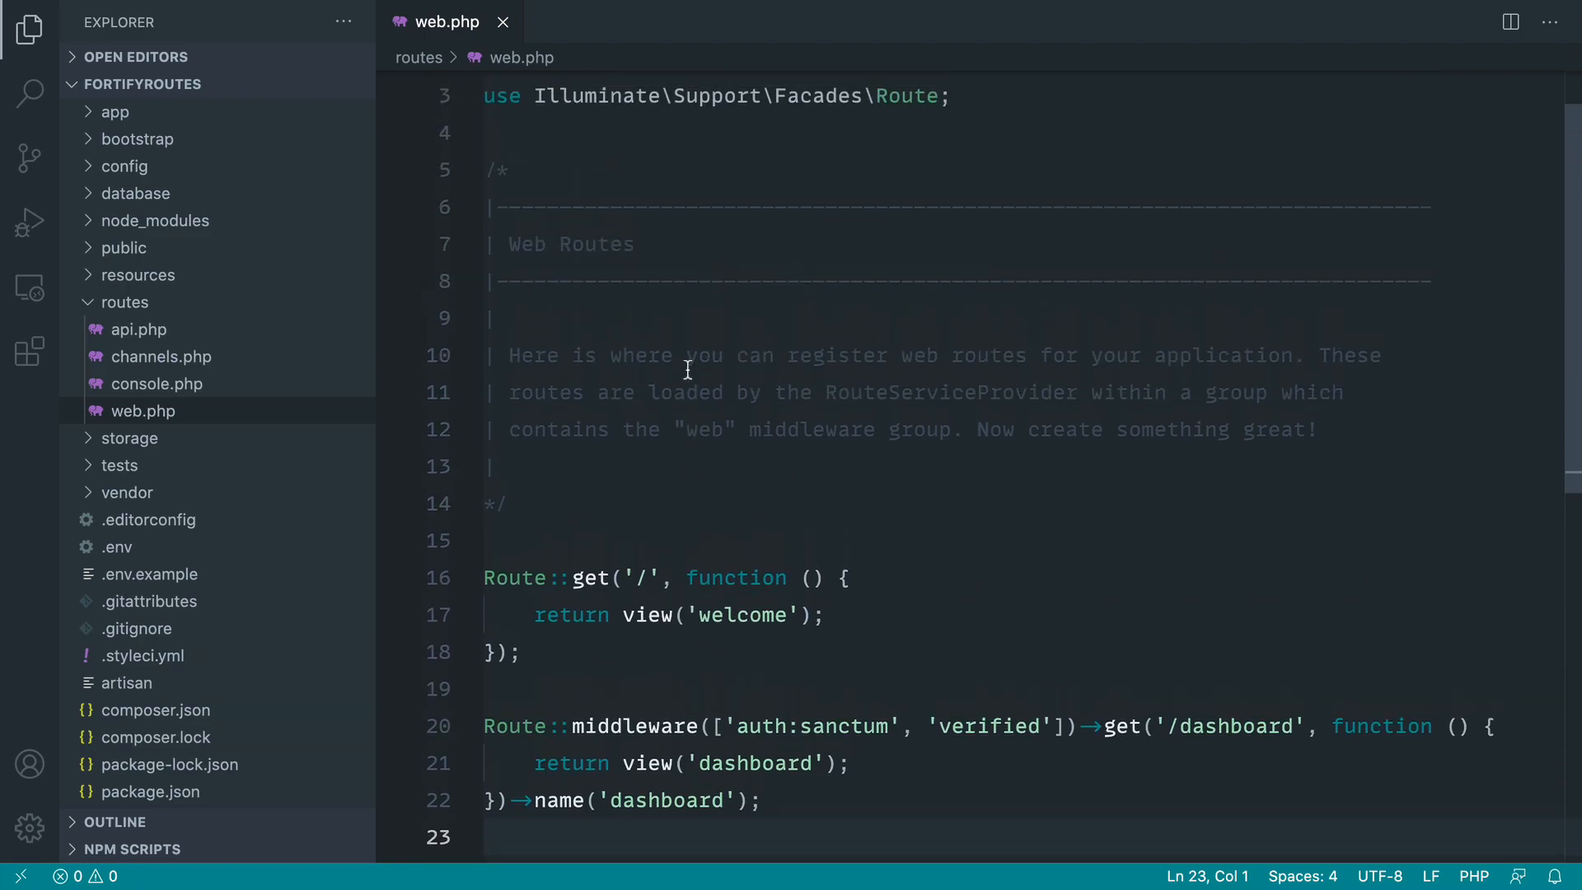
- Quick-open vendor/laravel/jetstream/routes/livewire.php, review its routes and focus the code for copying
left_click(502, 21)
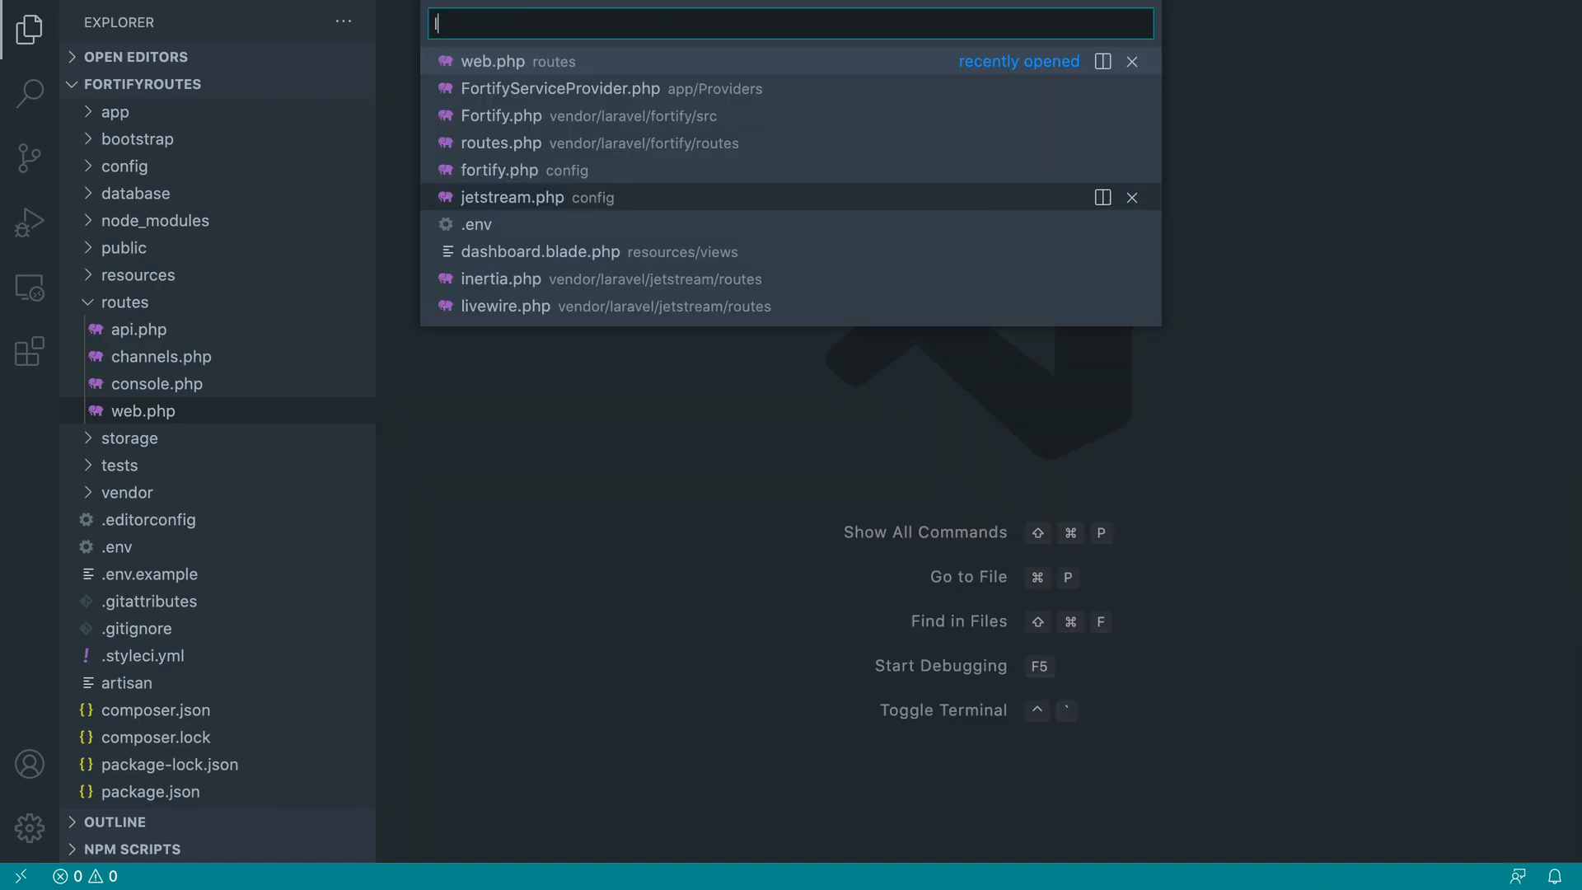
type("livewire.")
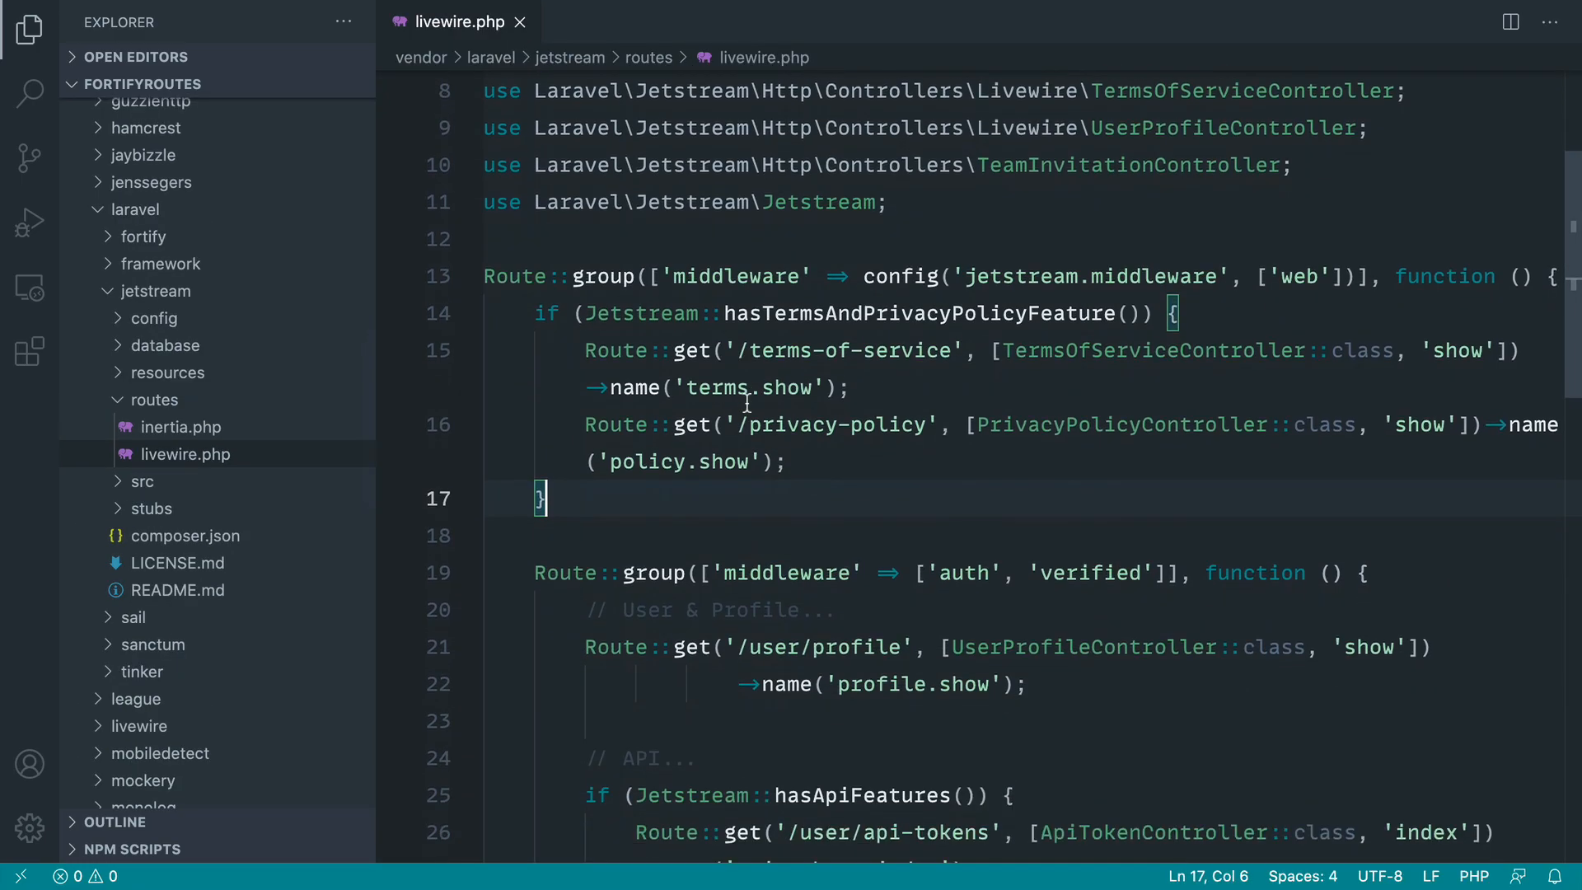
scroll("down", 3)
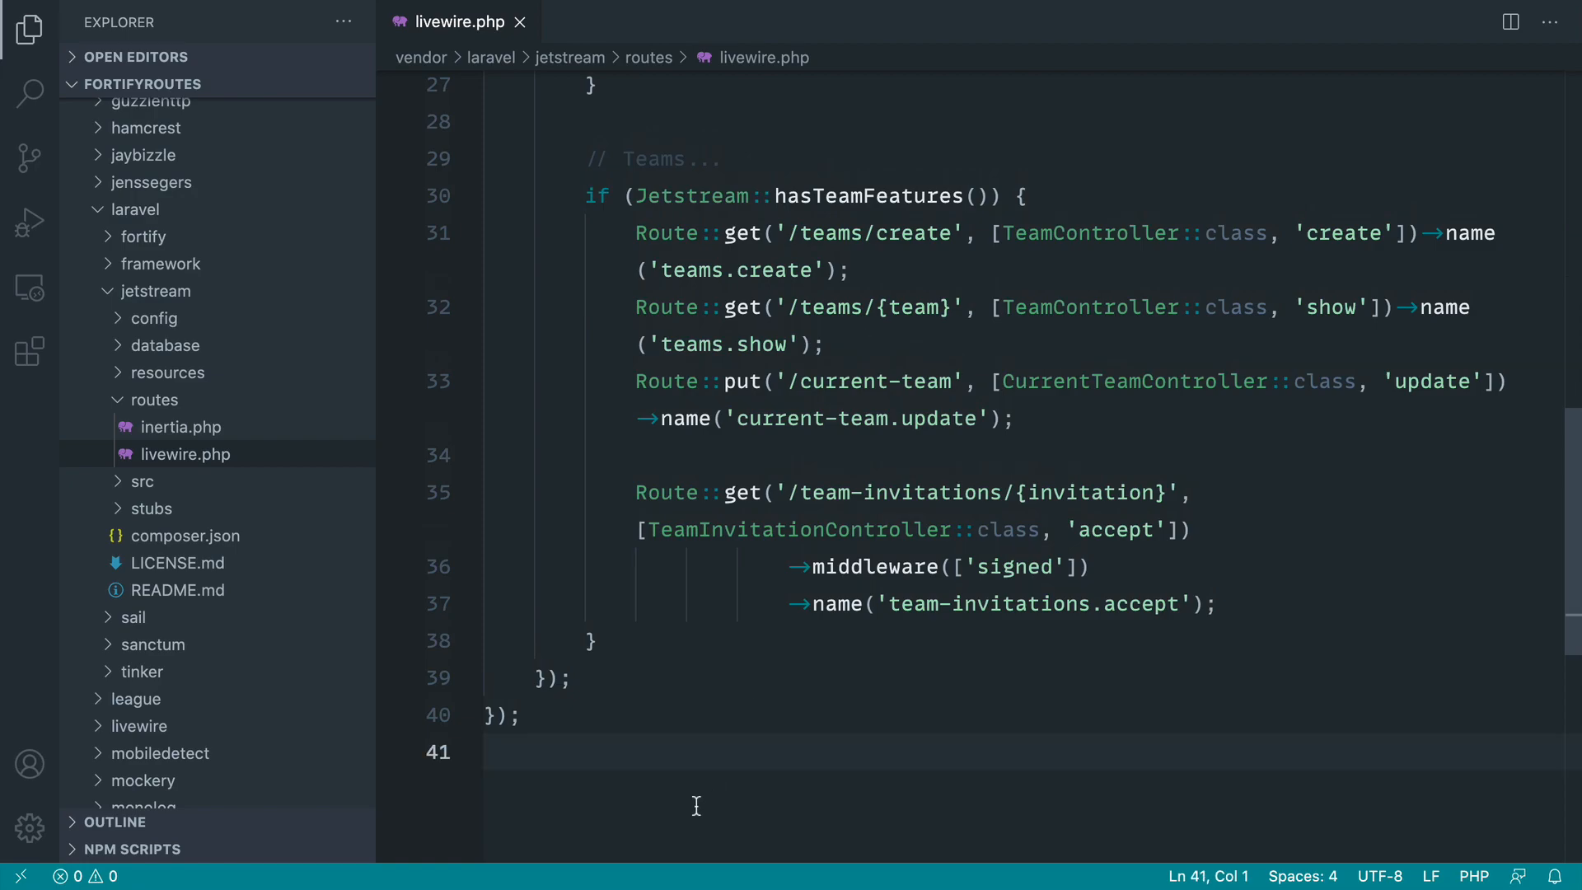
scroll("up", 3)
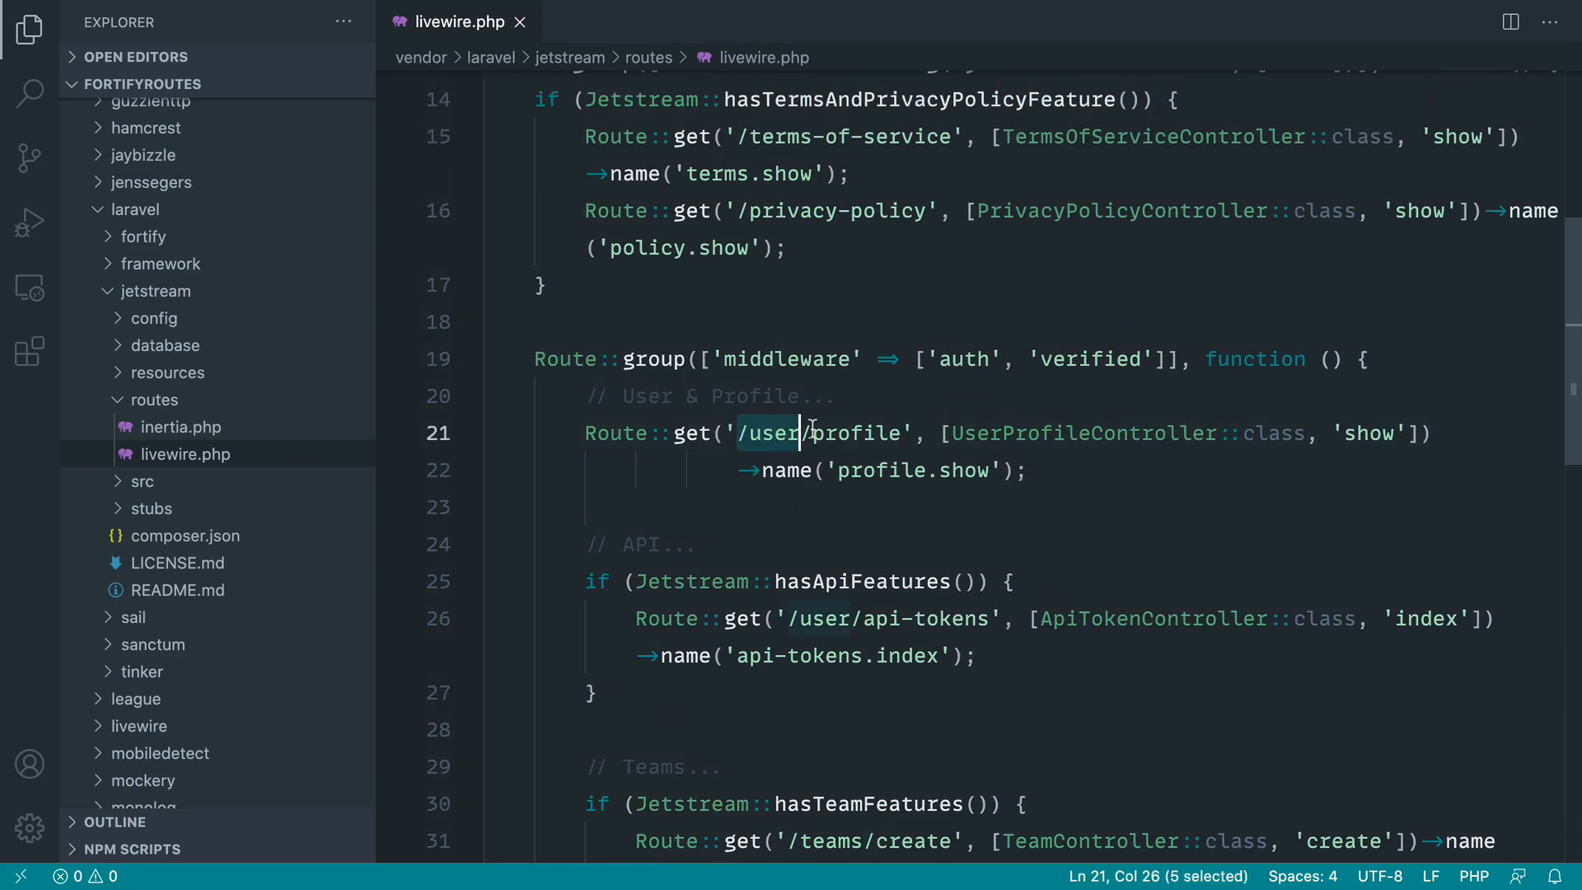
left_click(882, 320)
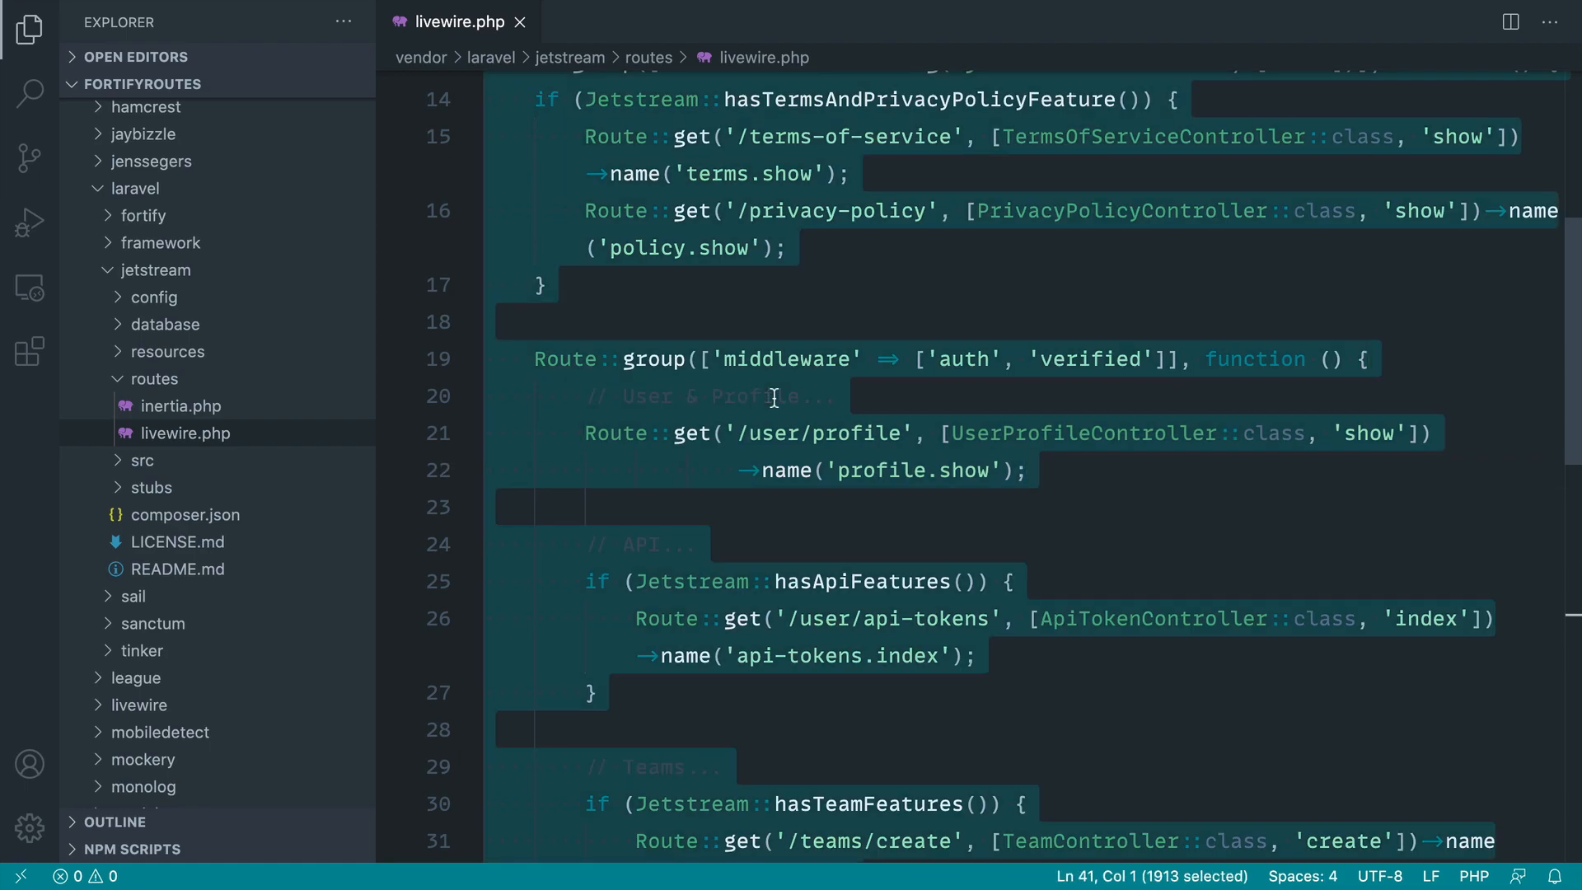
mouse_move(858, 417)
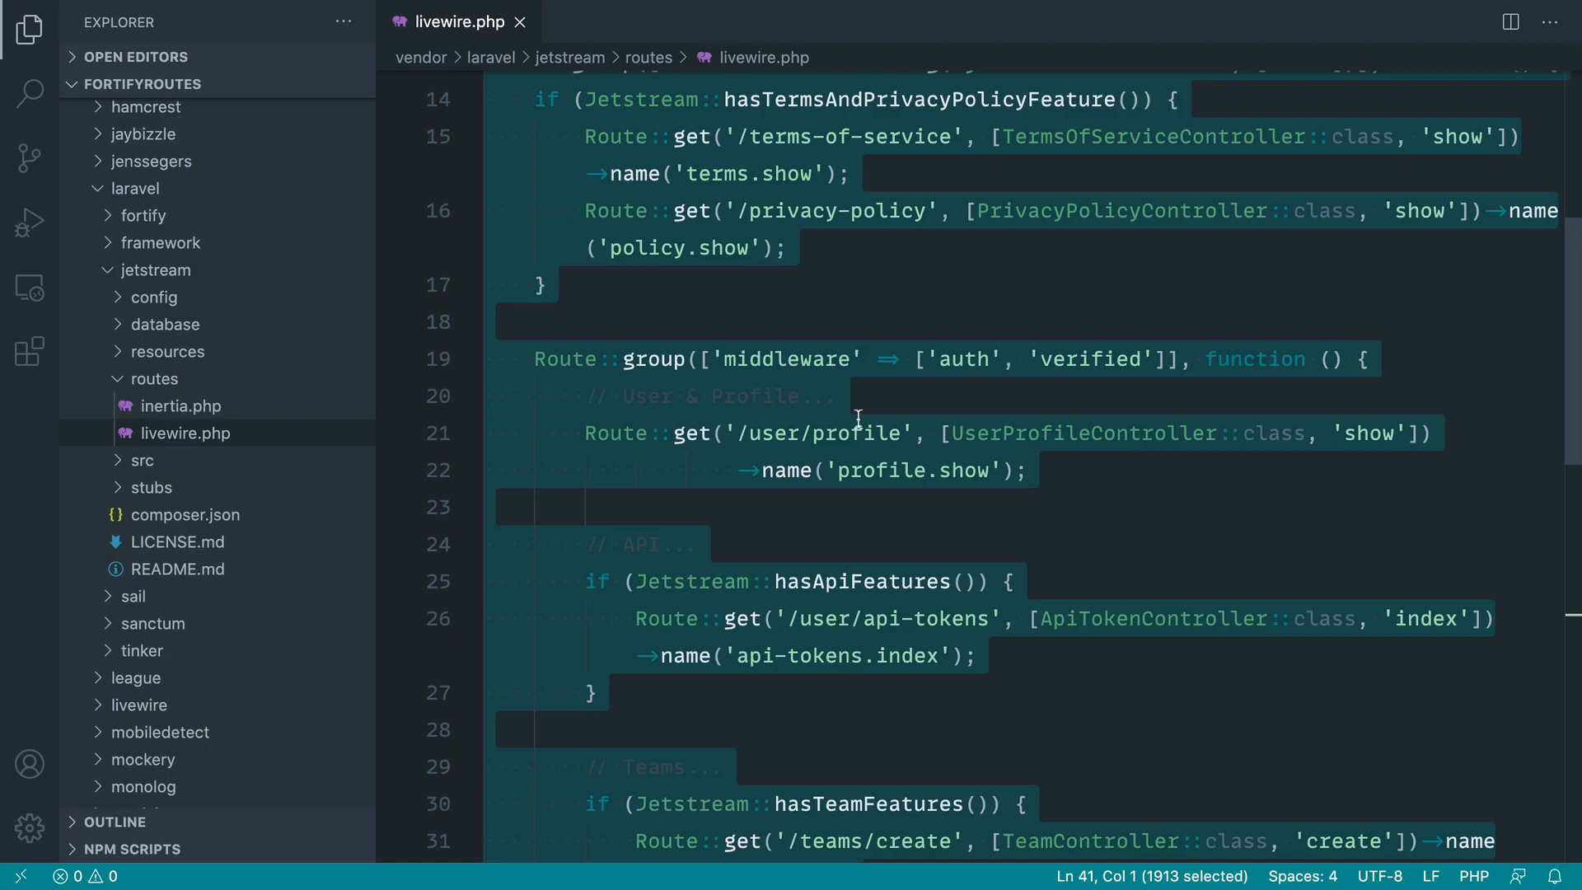
mouse_move(240, 388)
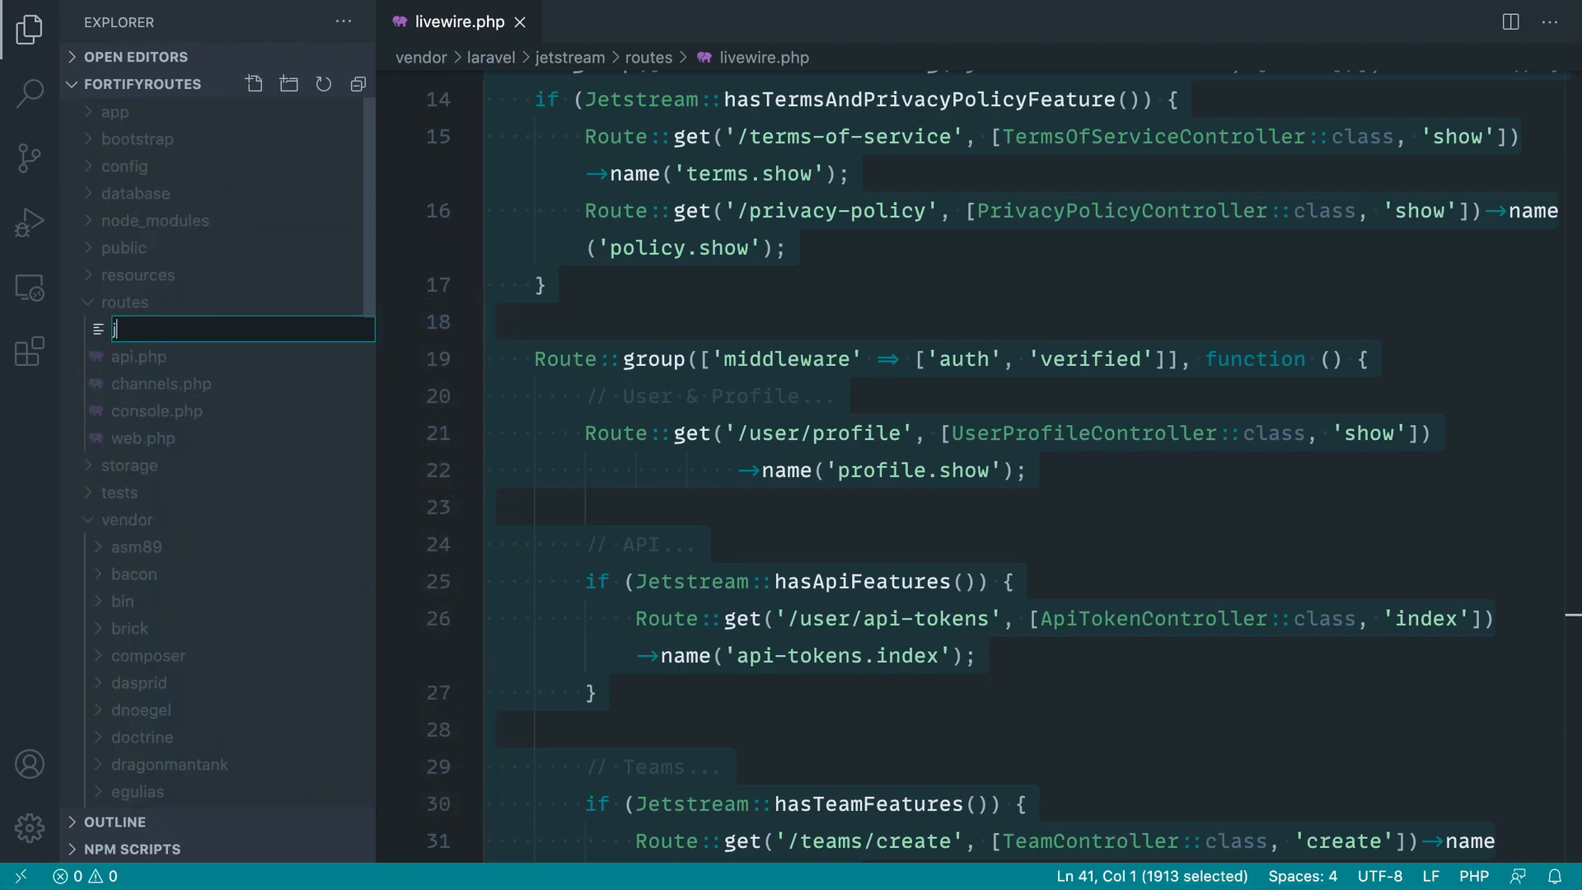
- Add jetstream.php to the routes folder and paste the Livewire route definitions into it
type("jetstream.")
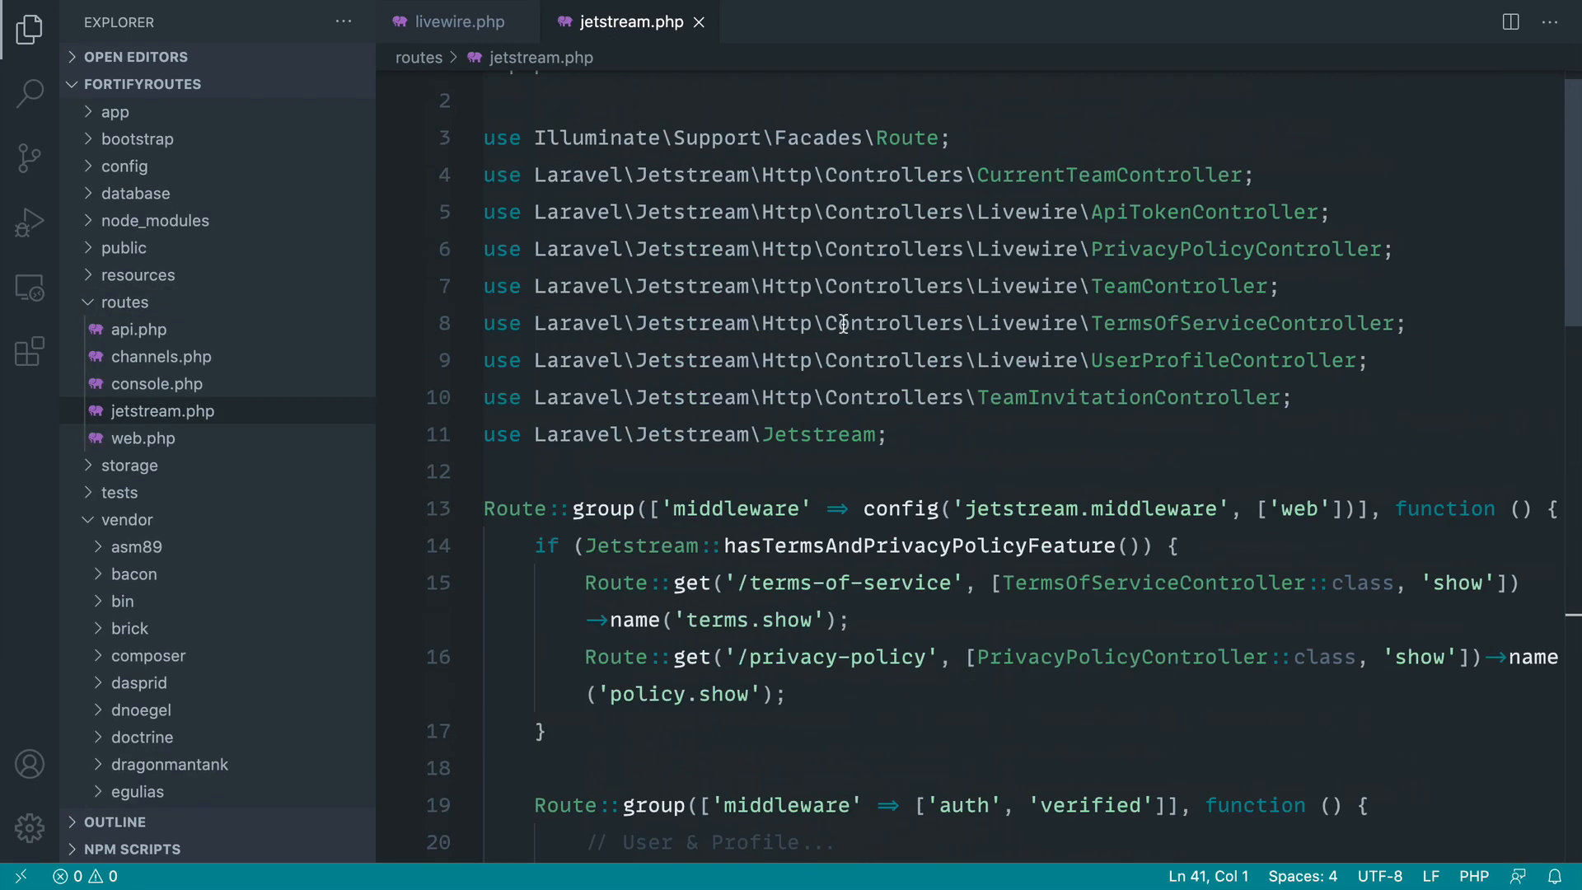
left_click(144, 437)
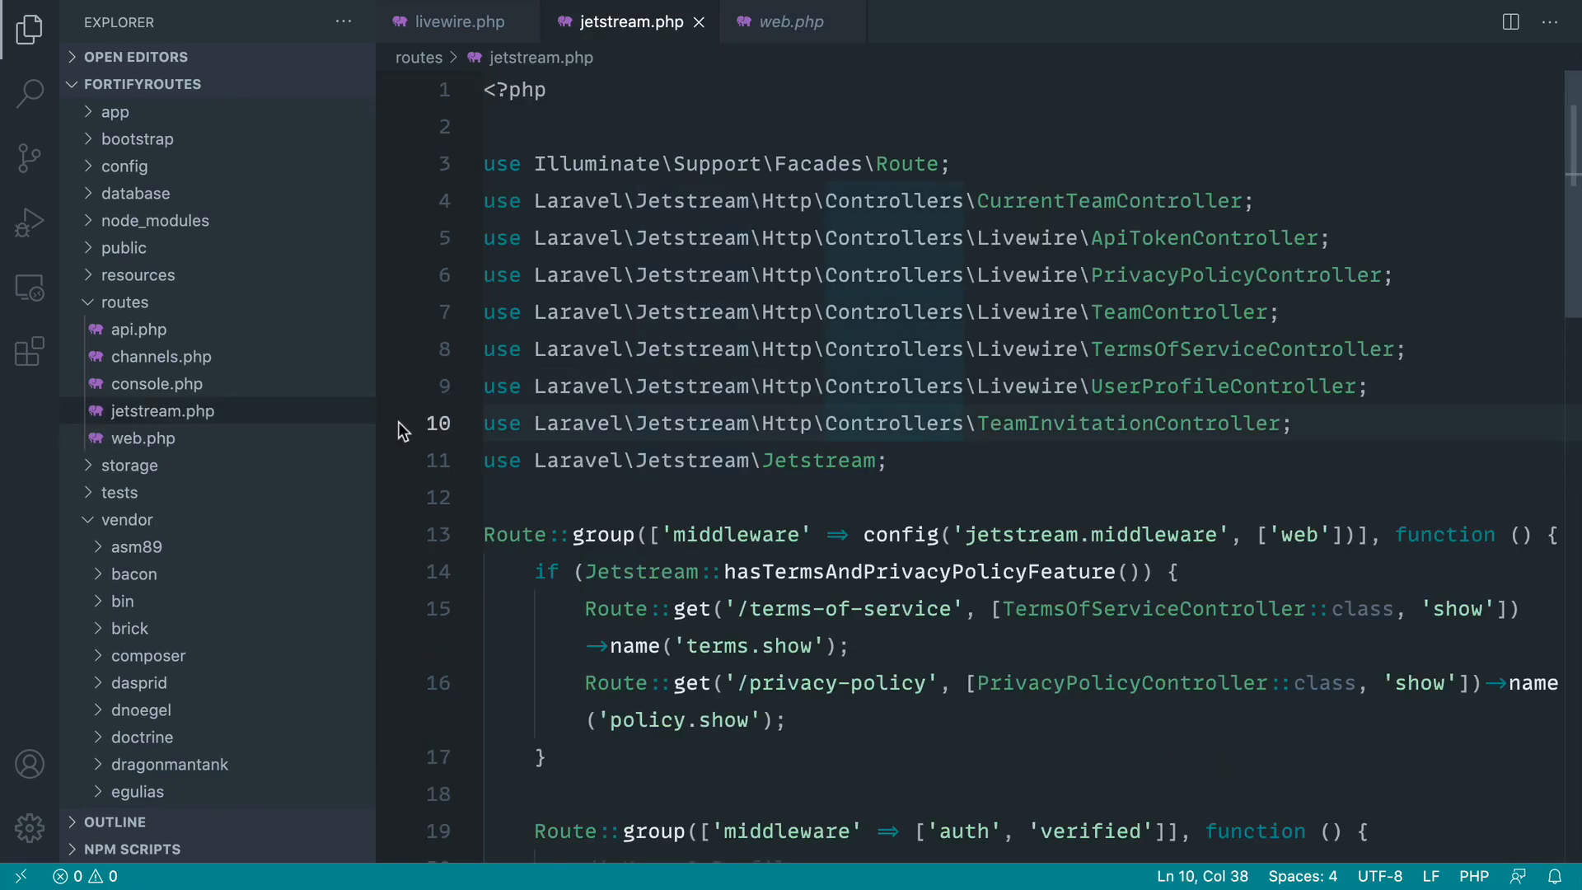
- Add require_once __DIR__ . '/jetstream.php'; after the dashboard route in web.php
left_click(791, 22)
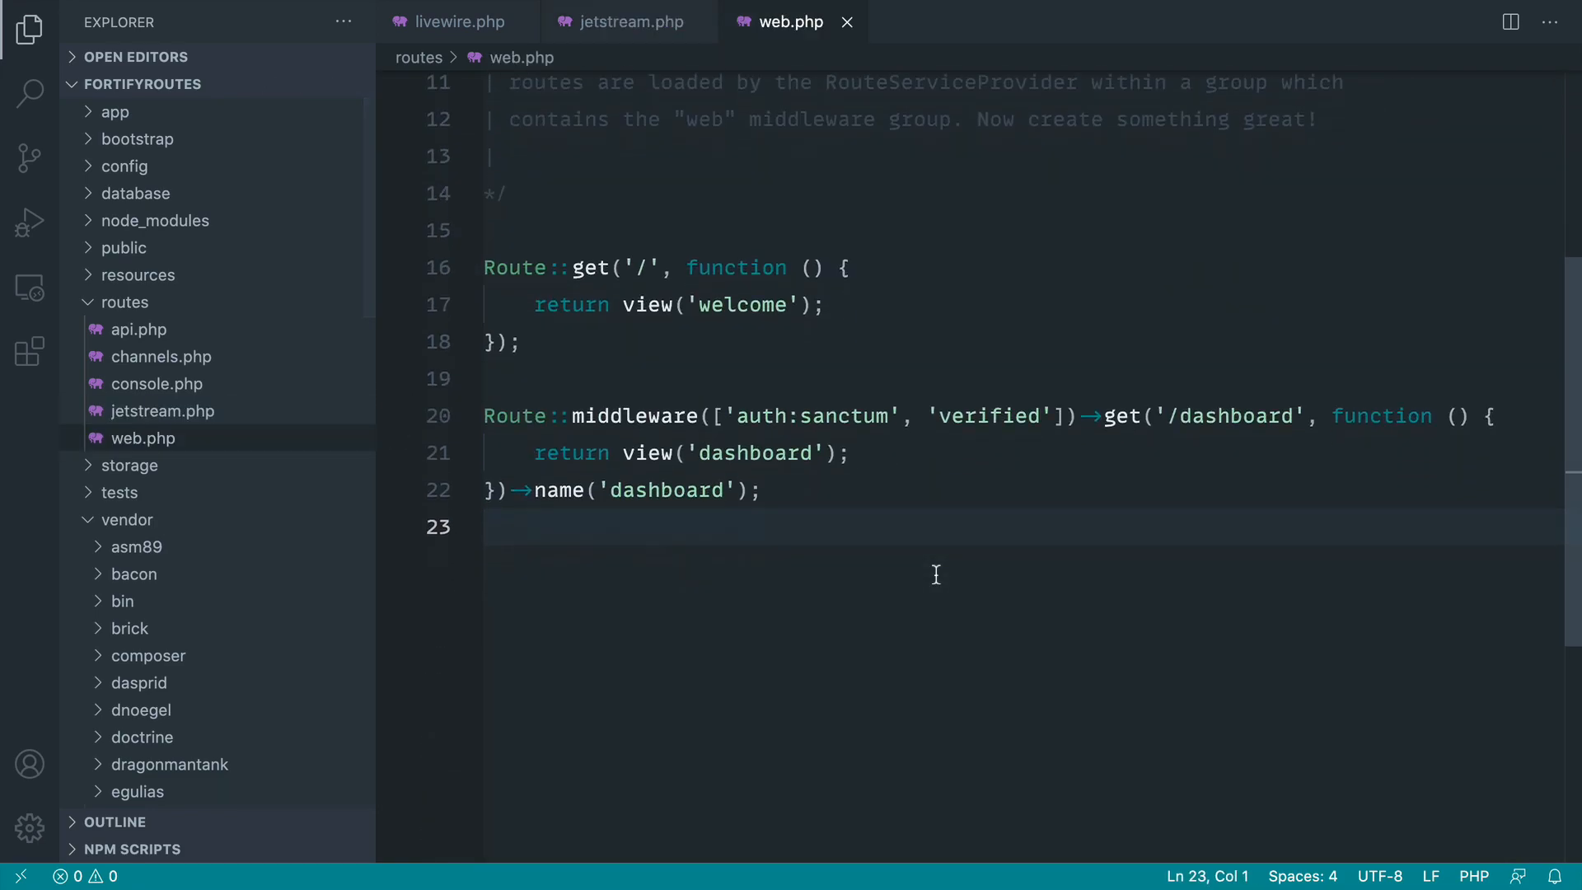
key("Enter")
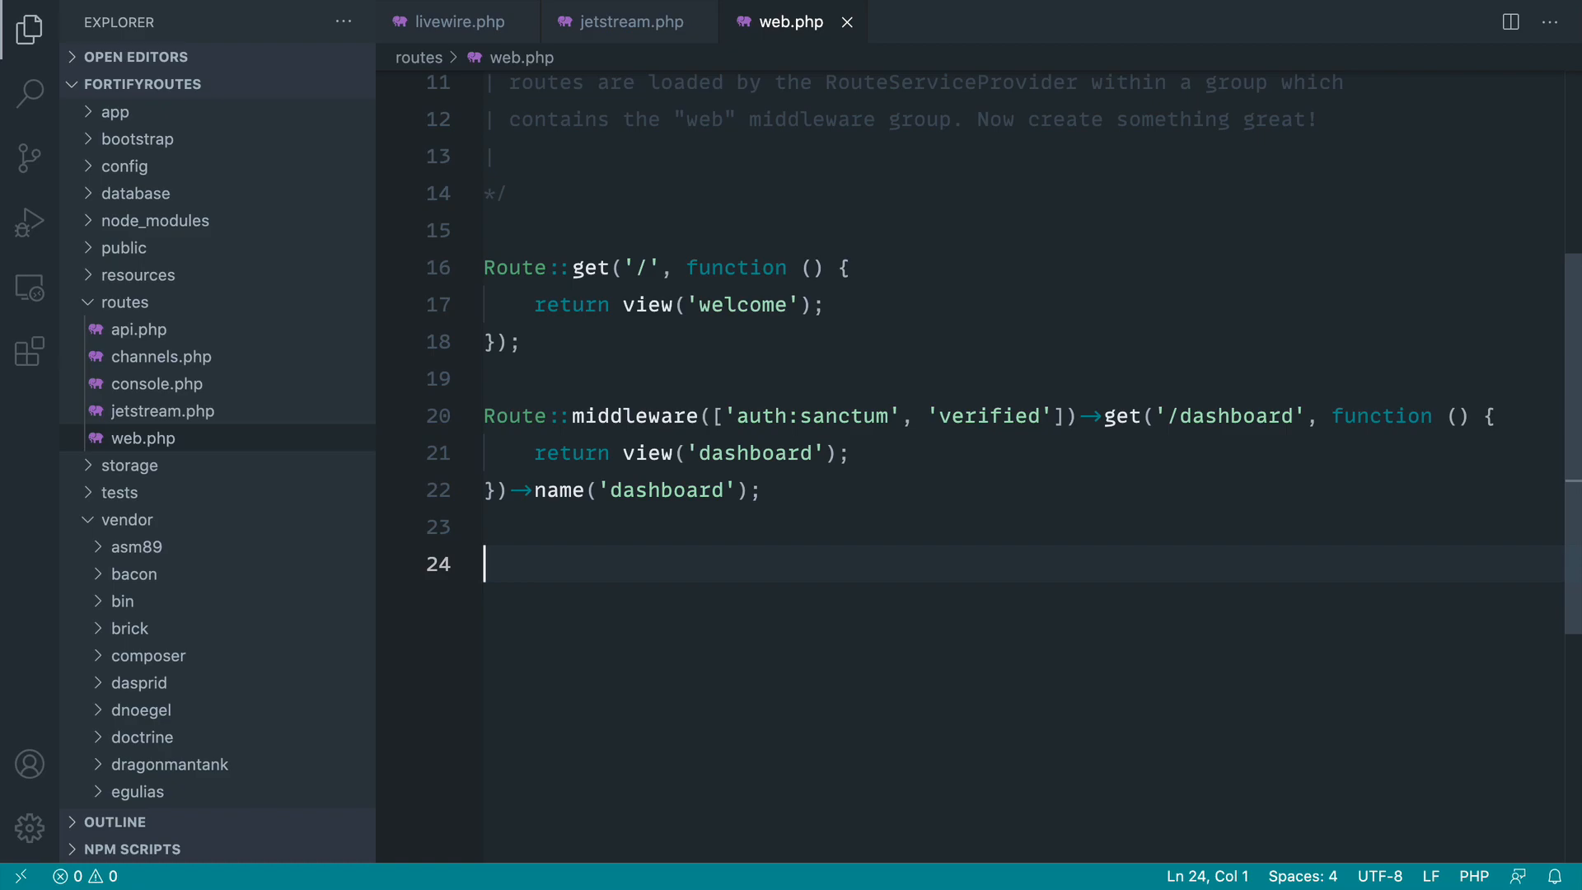
type("require")
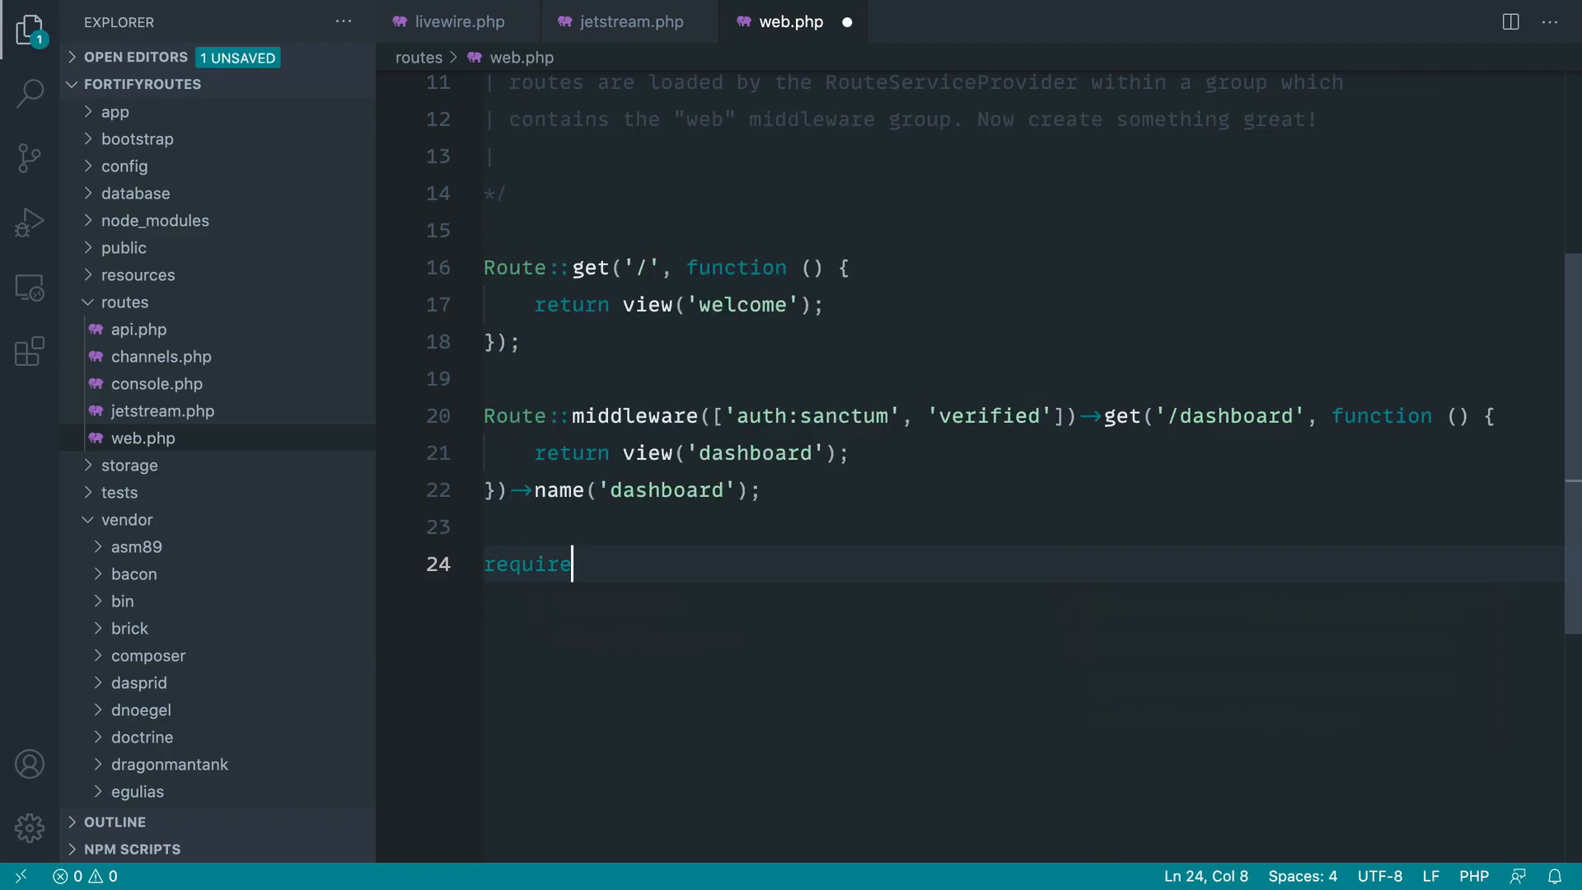
type("_one __DIR__")
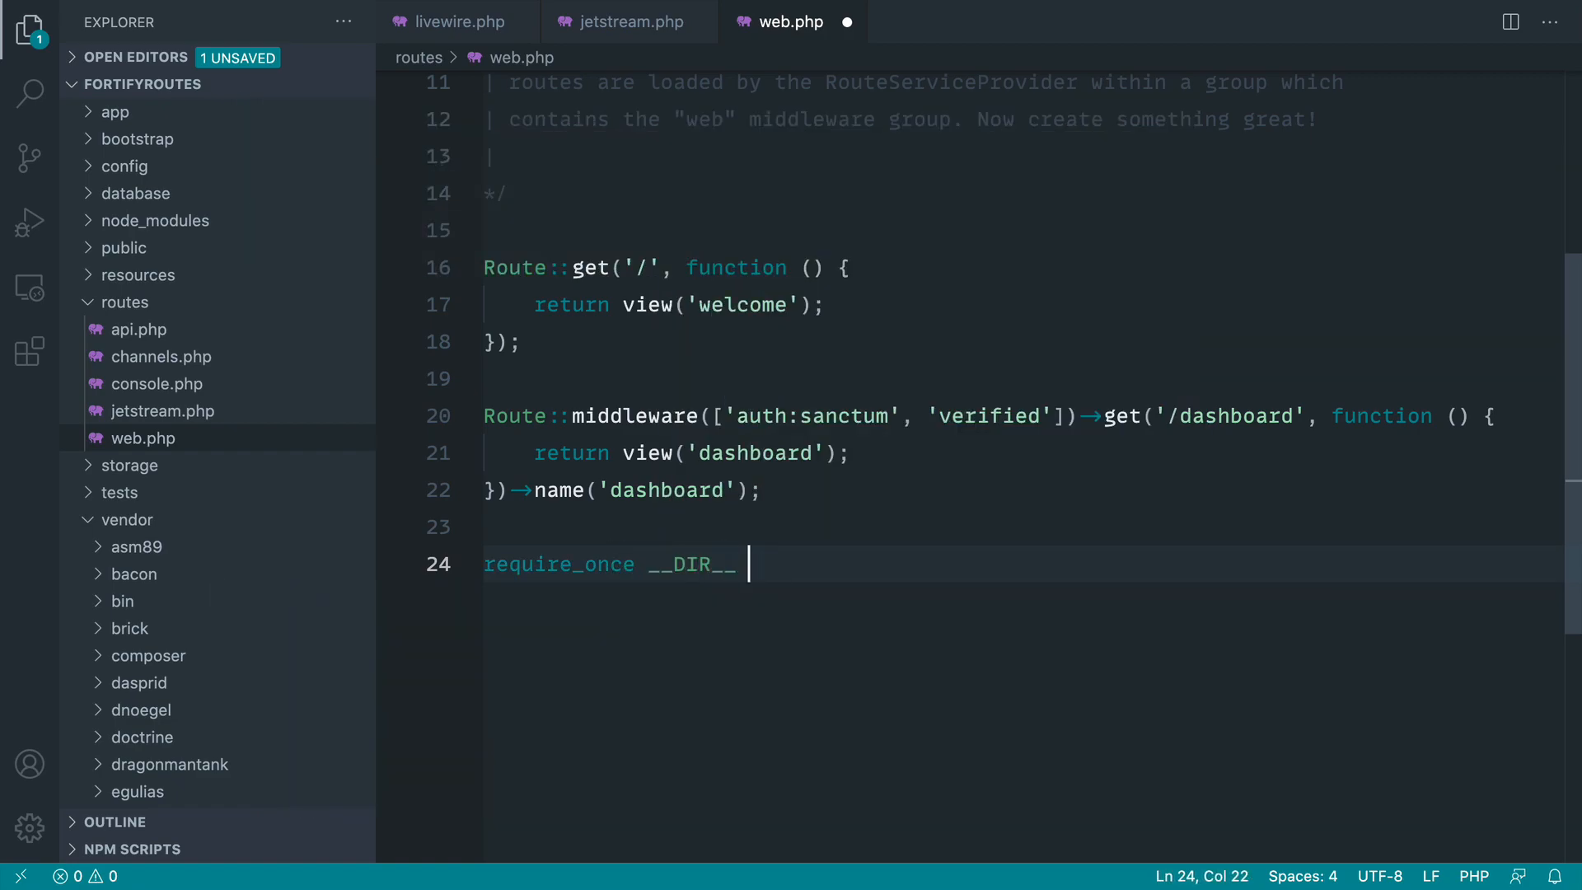
type(". '/jetstrea")
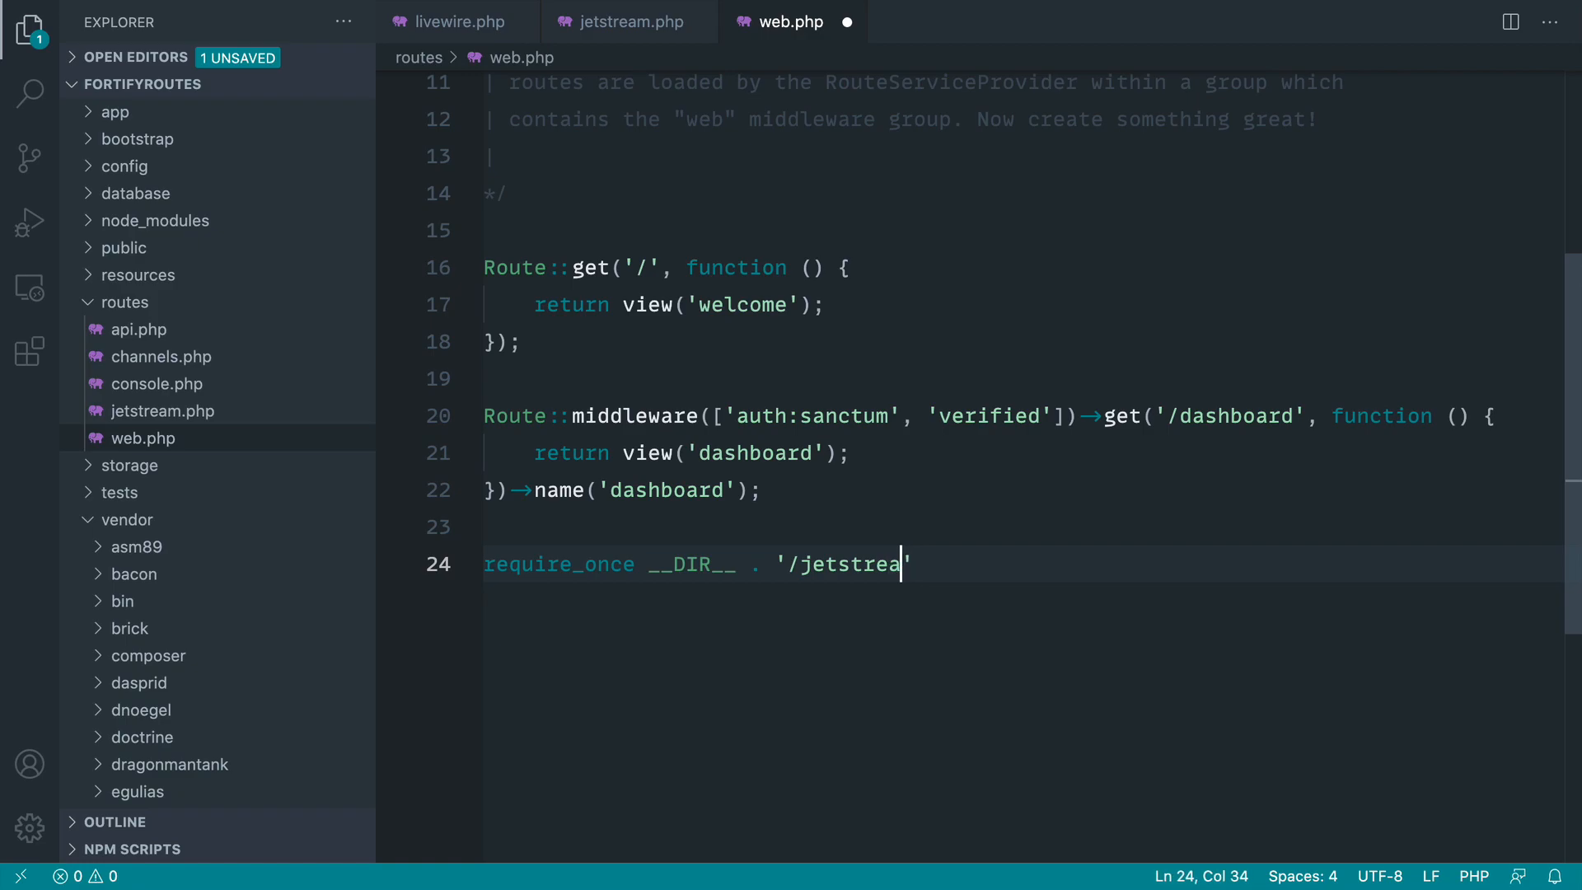
type("m.php';")
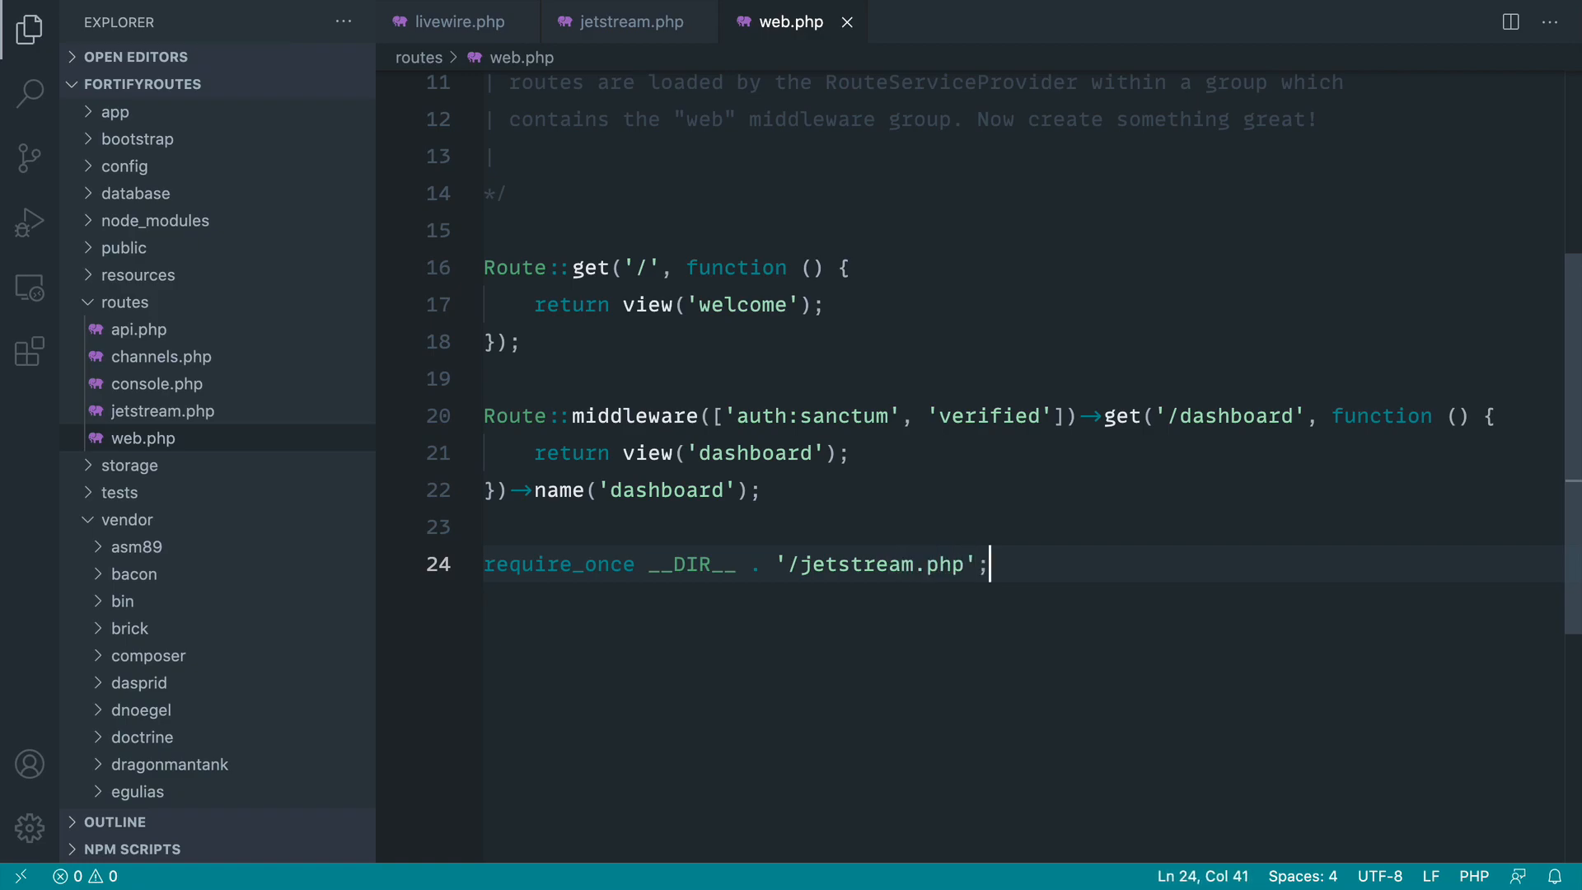
- Return to routes/jetstream.php and scroll down toward the profile route
left_click(632, 21)
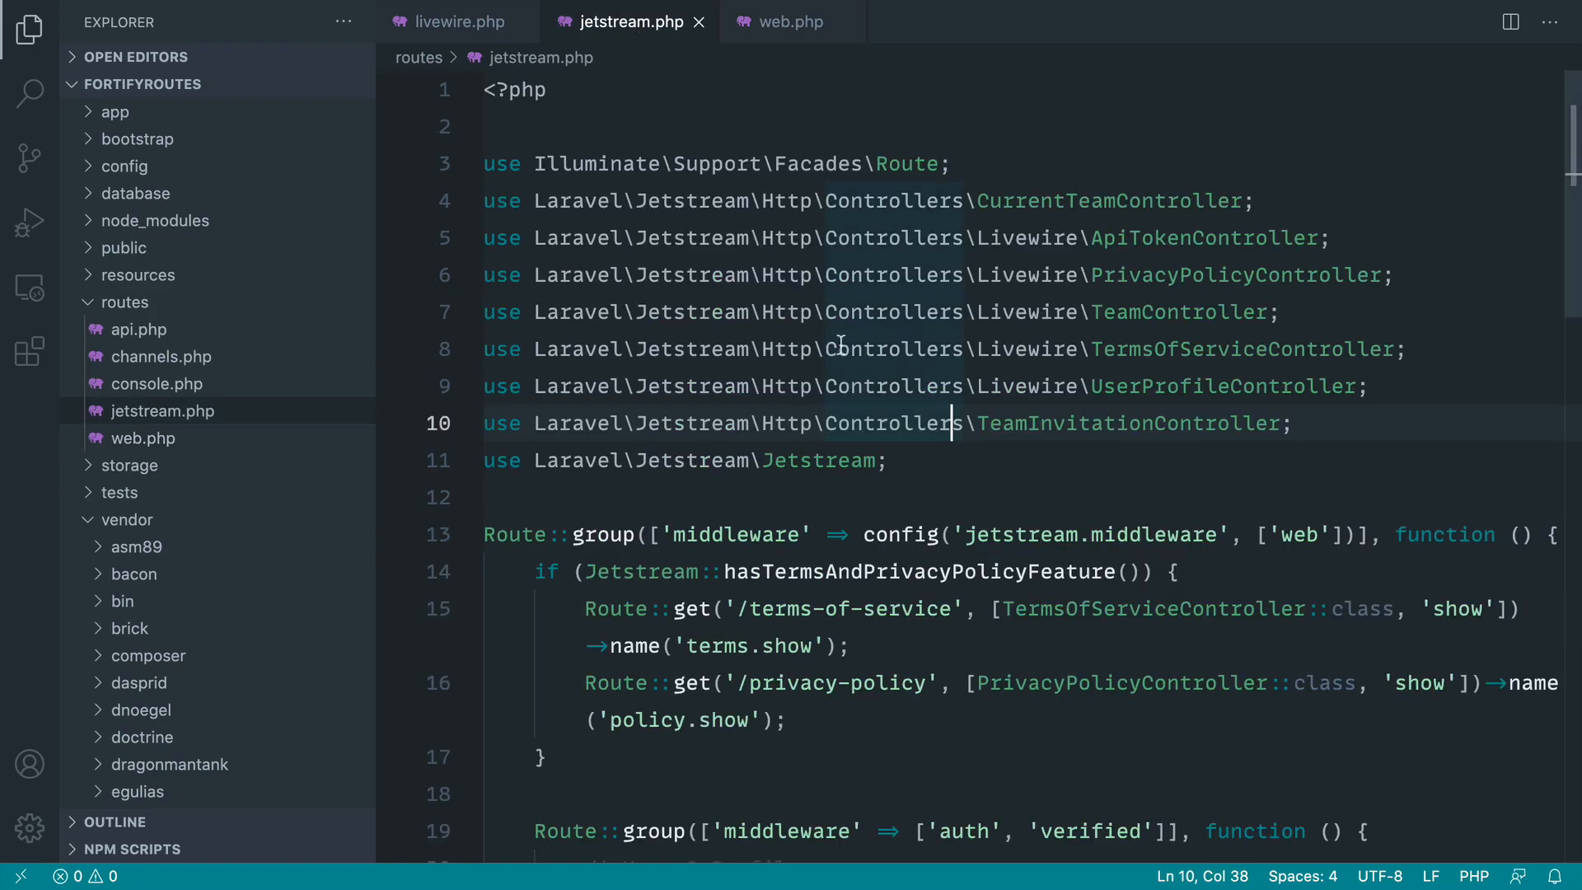
scroll("down", 3)
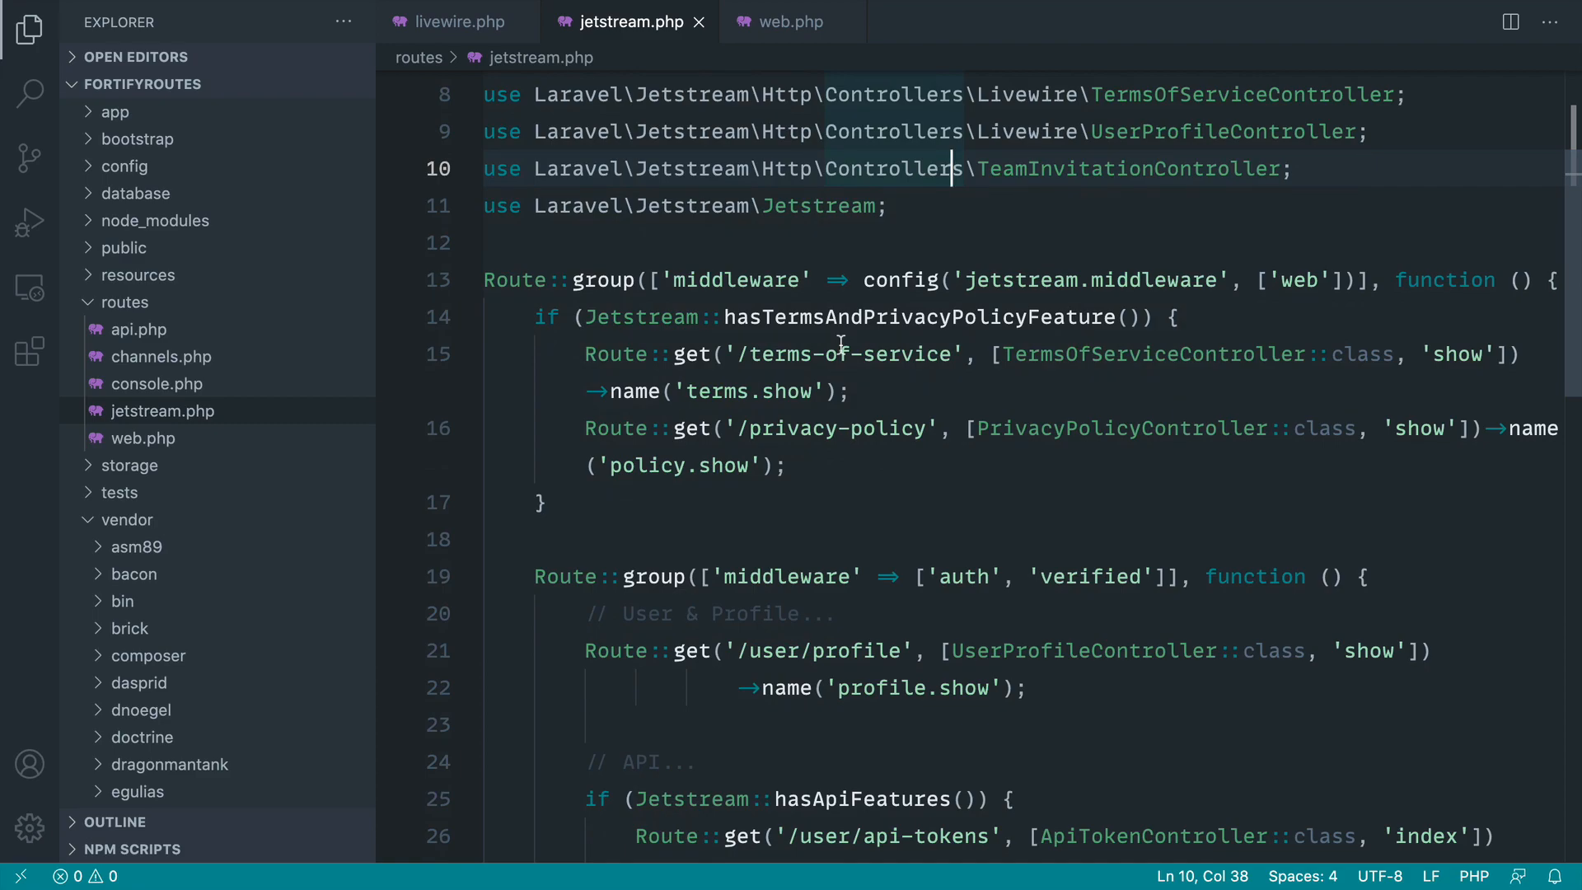
scroll("down", 3)
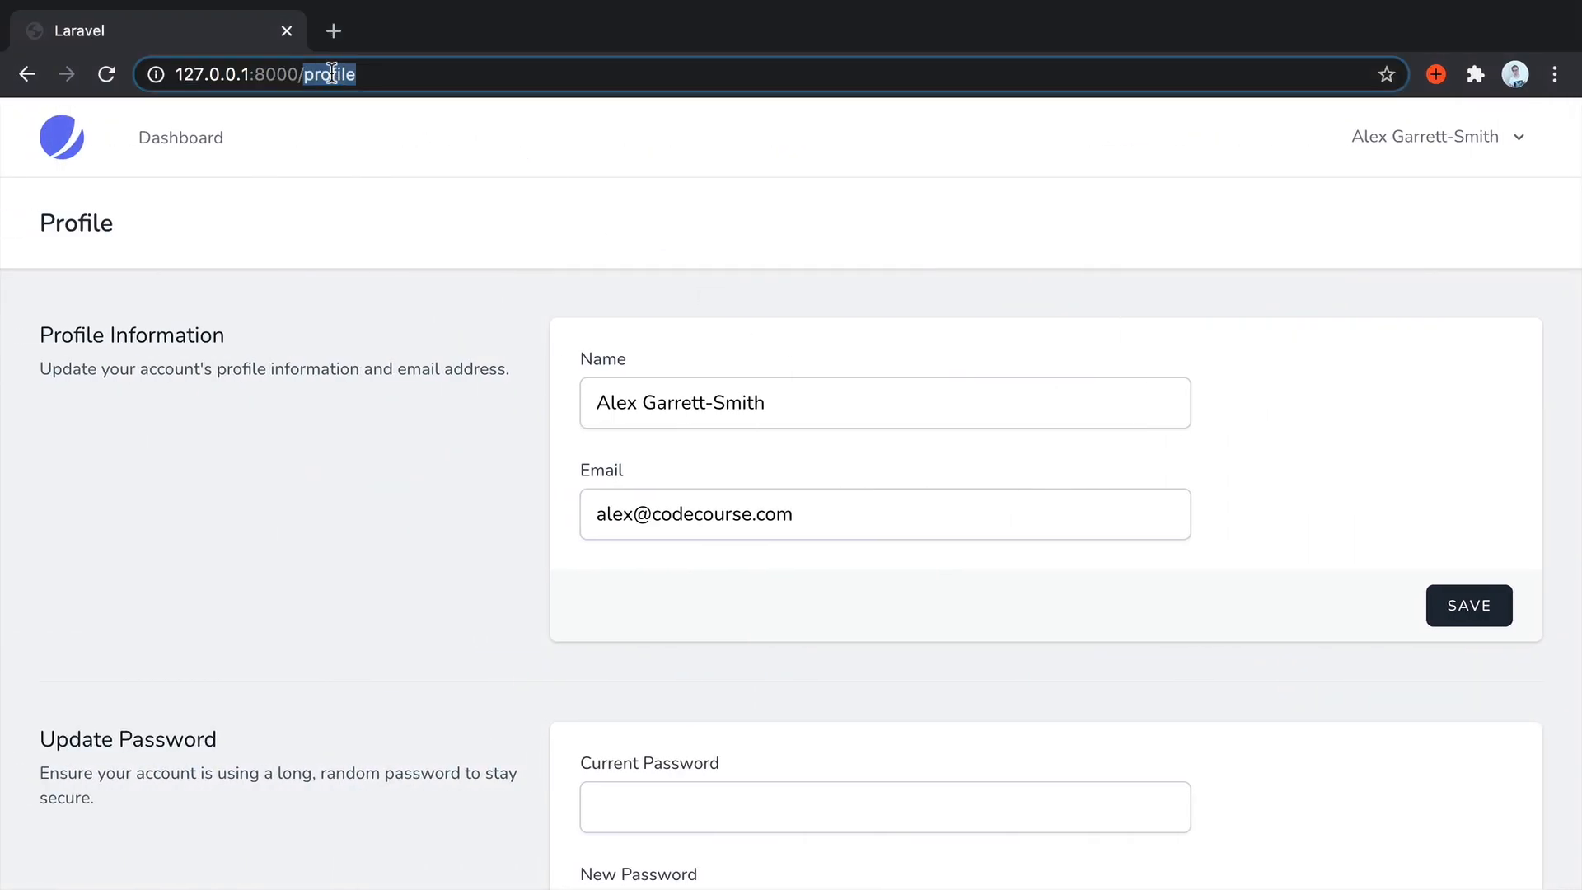
- Change the Chrome address to 127.0.0.1:8000/user/profile and load it
type("user/")
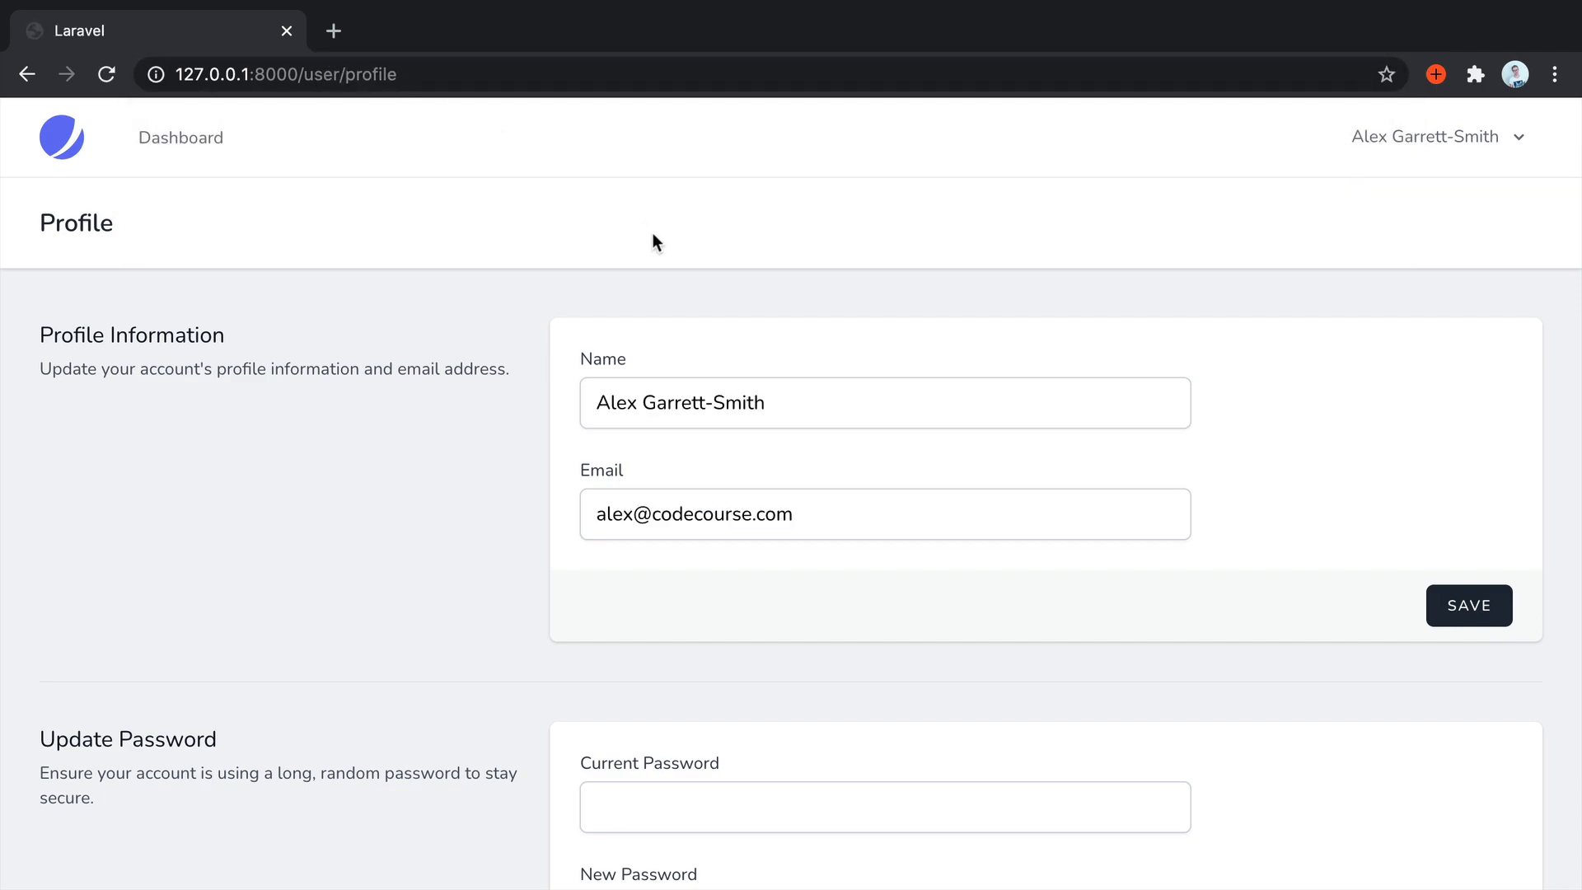
mouse_move(307, 93)
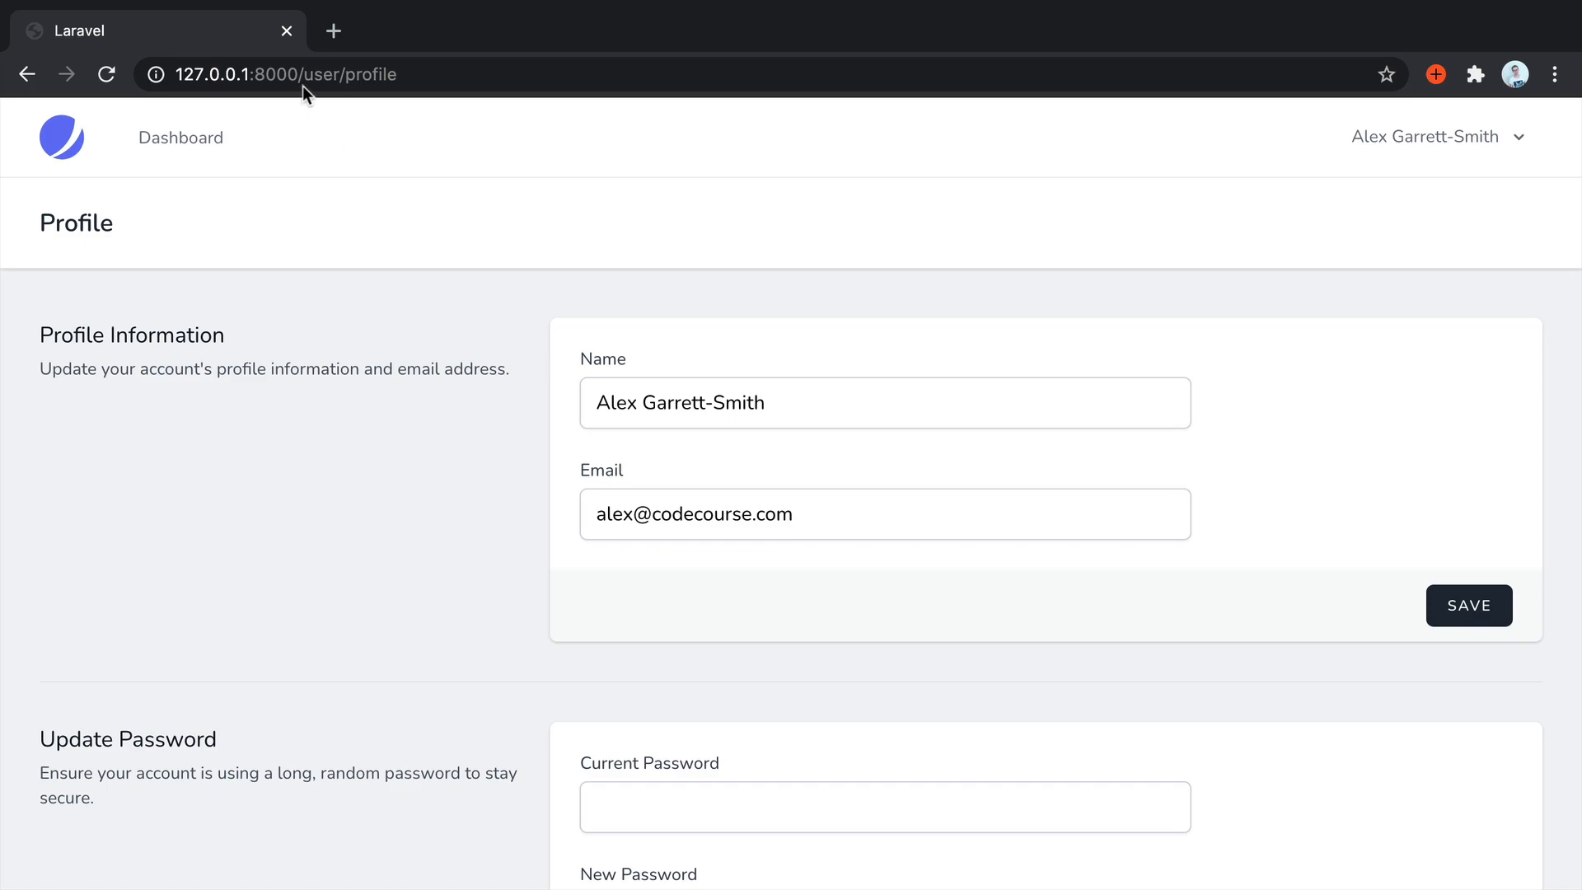
mouse_move(523, 209)
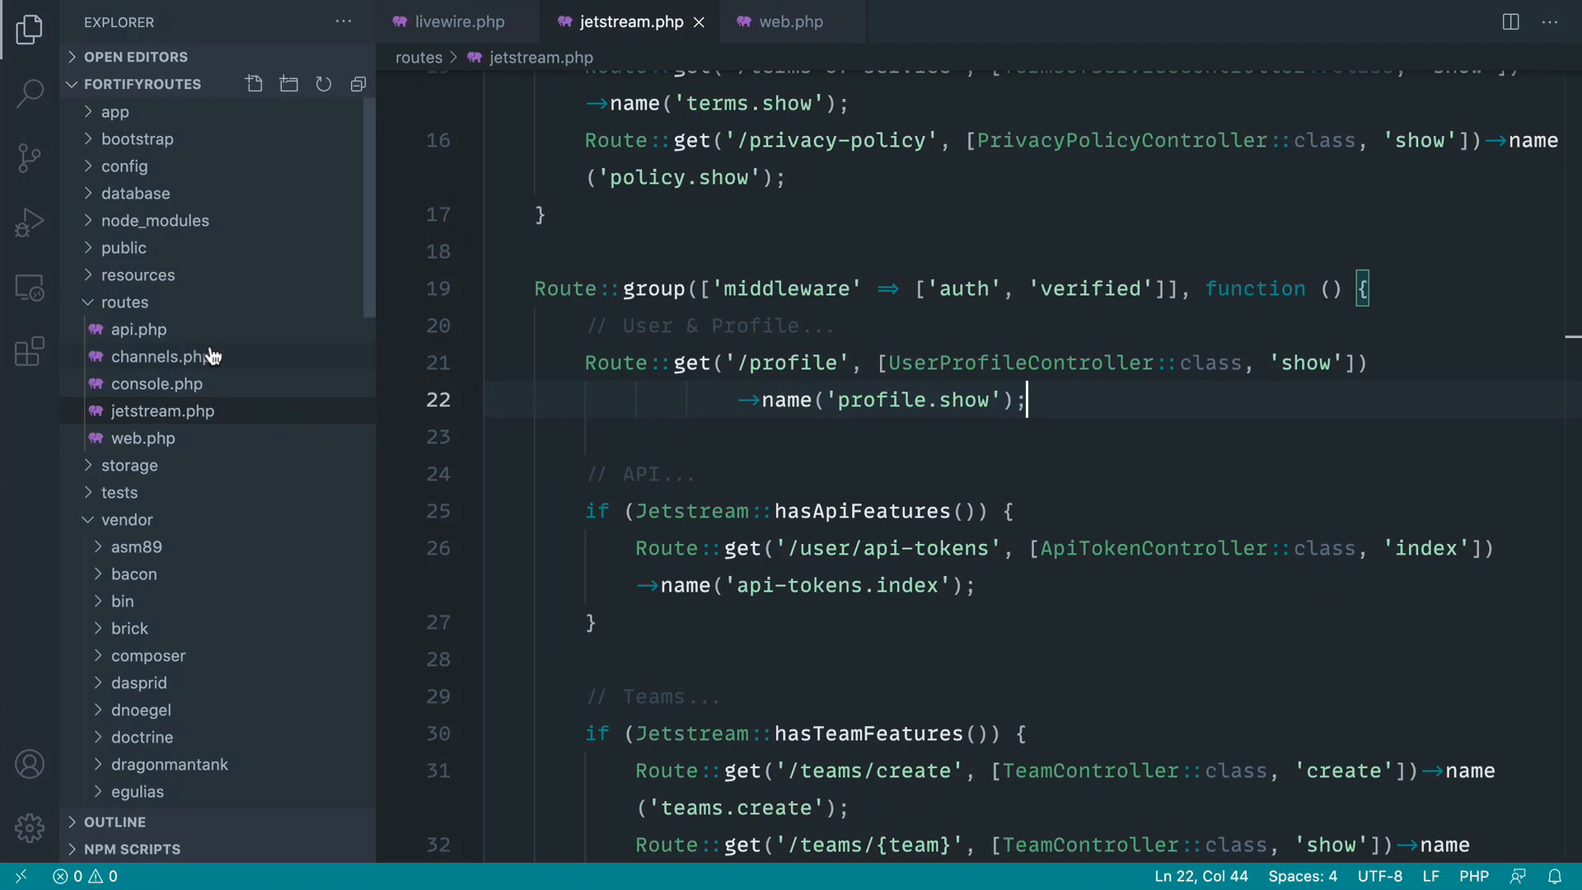
- Open JetstreamServiceProvider.php, inspect vendor Jetstream.php's route-registration code, then return to the provider
type("jetstreamser")
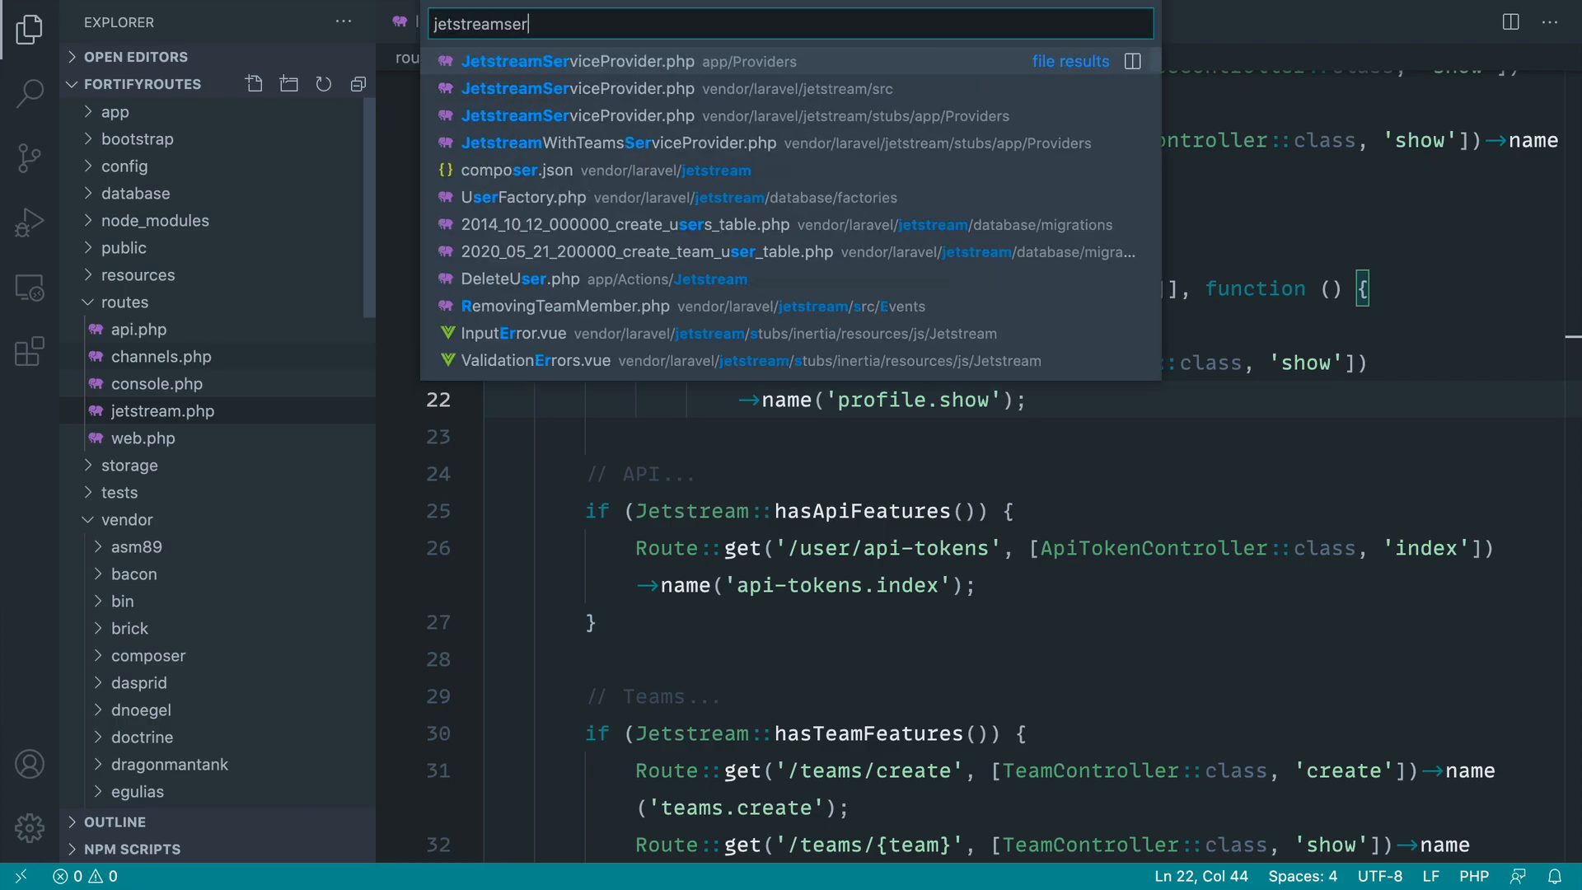
left_click(575, 60)
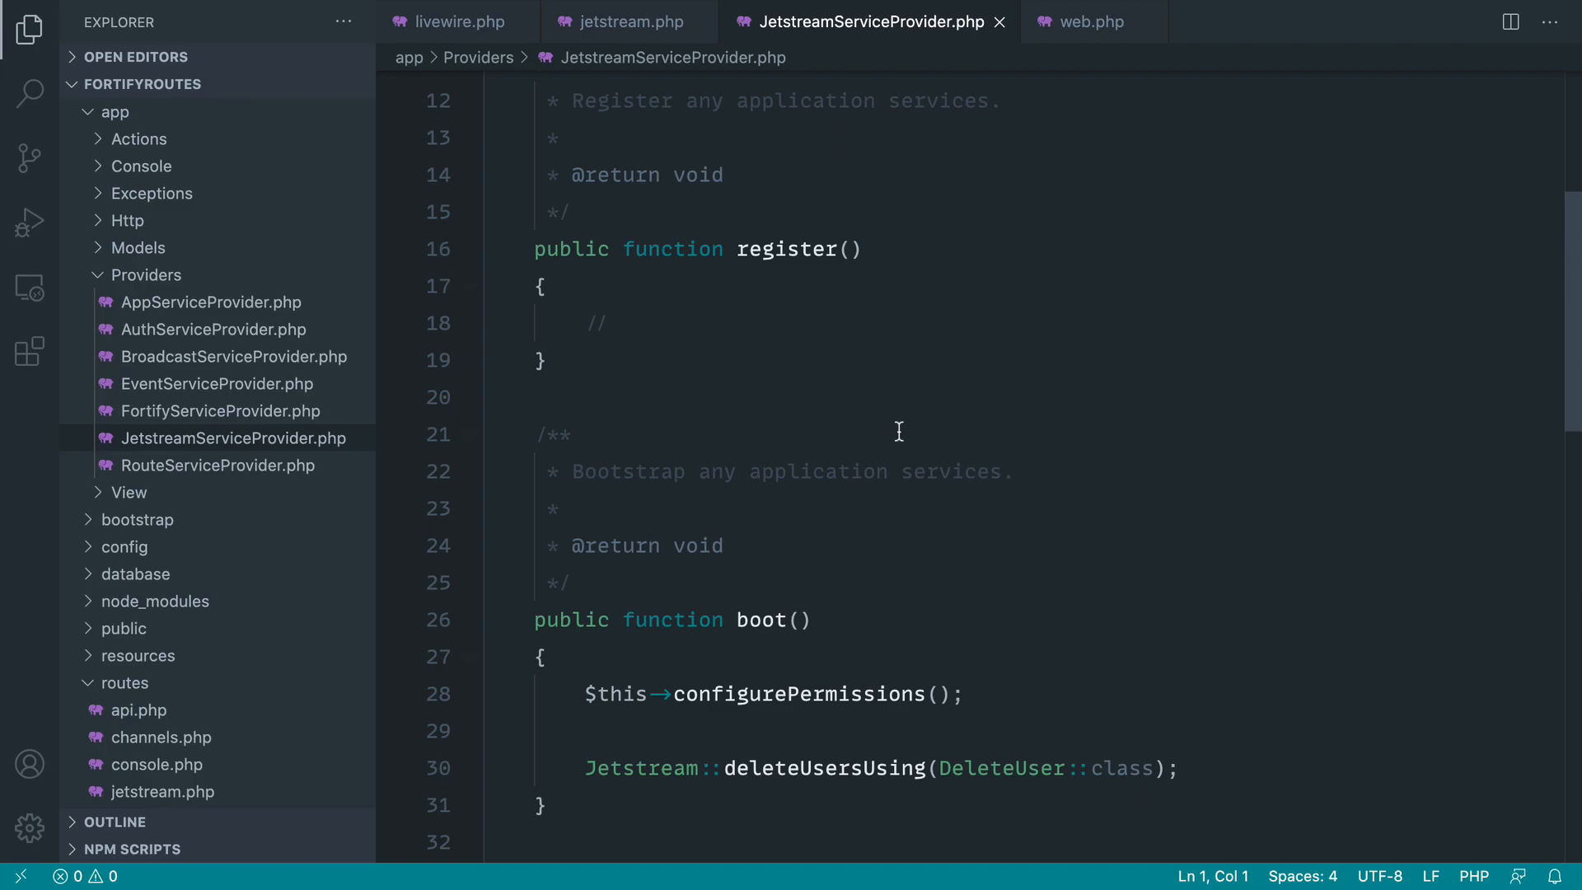
scroll("down", 3)
type("Jetstream.php")
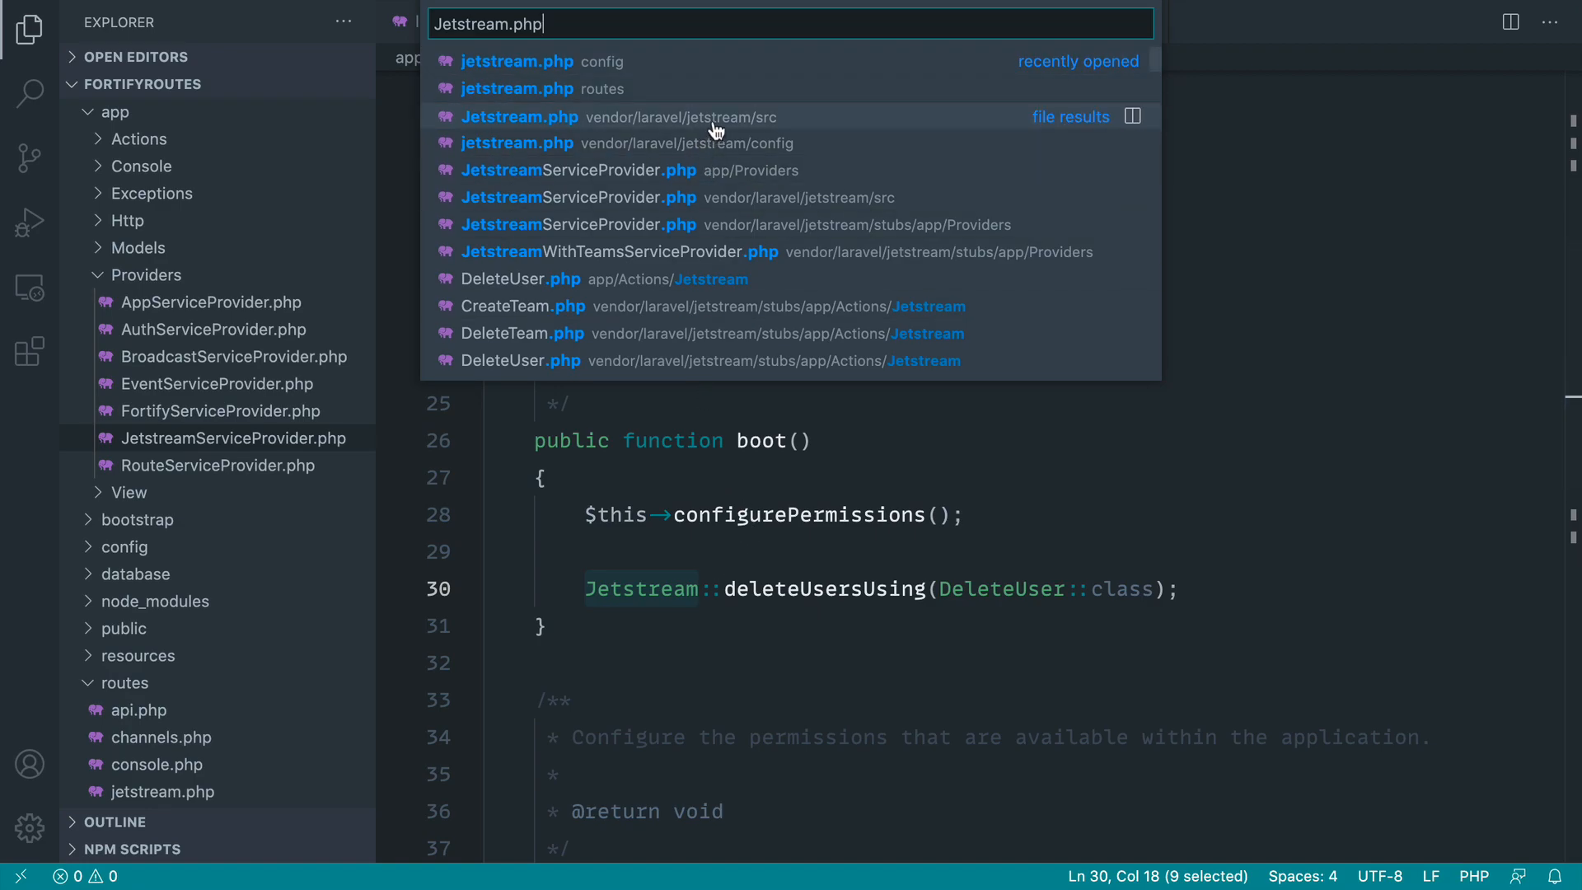
left_click(520, 116)
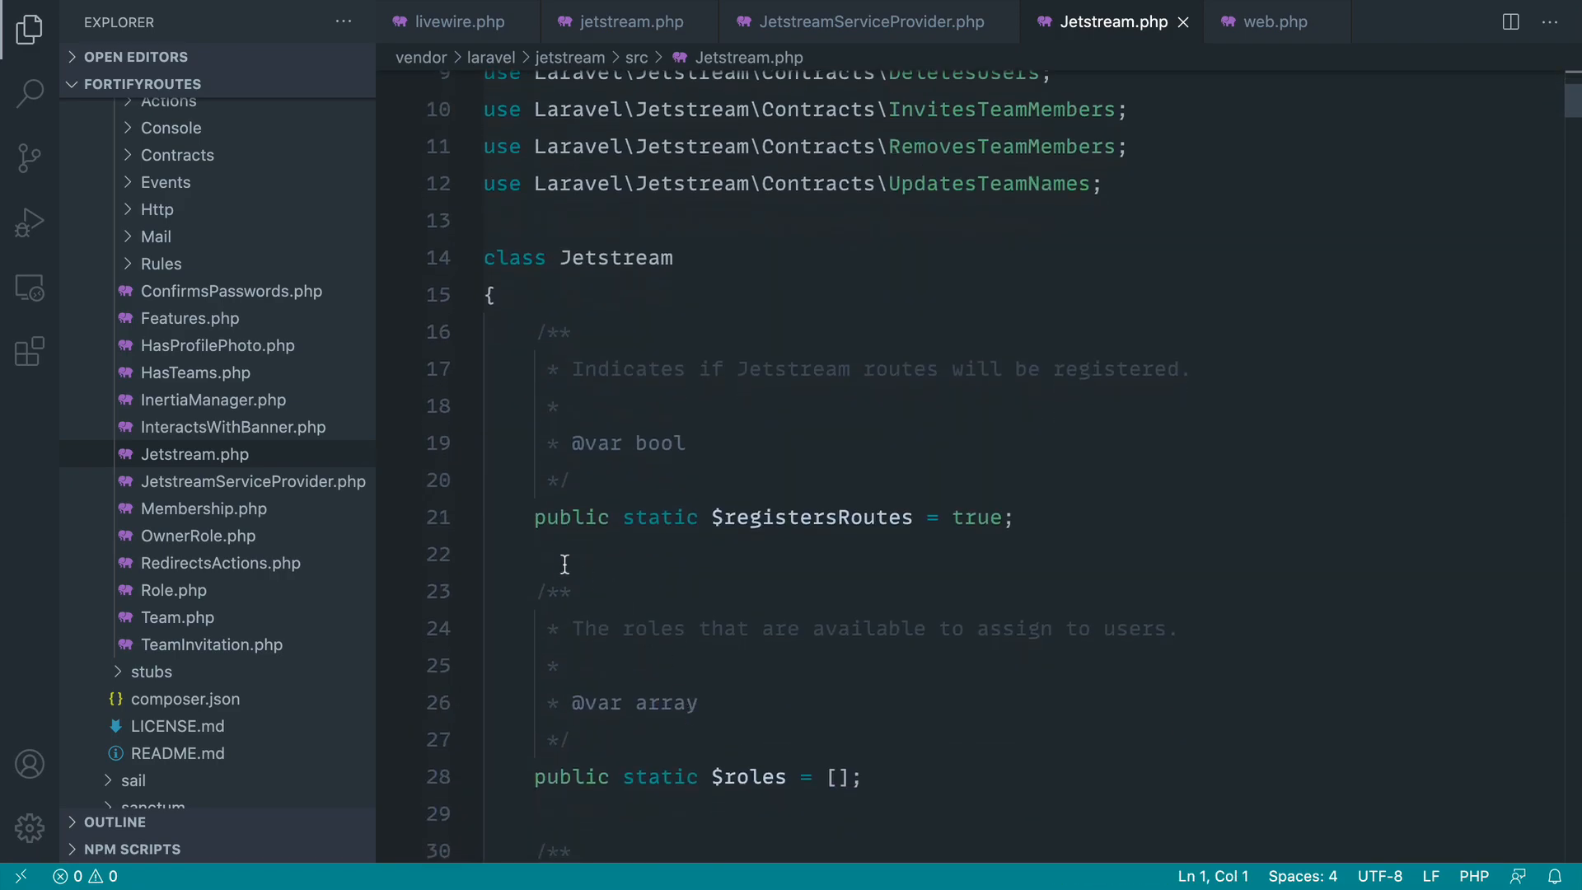
left_click(1012, 517)
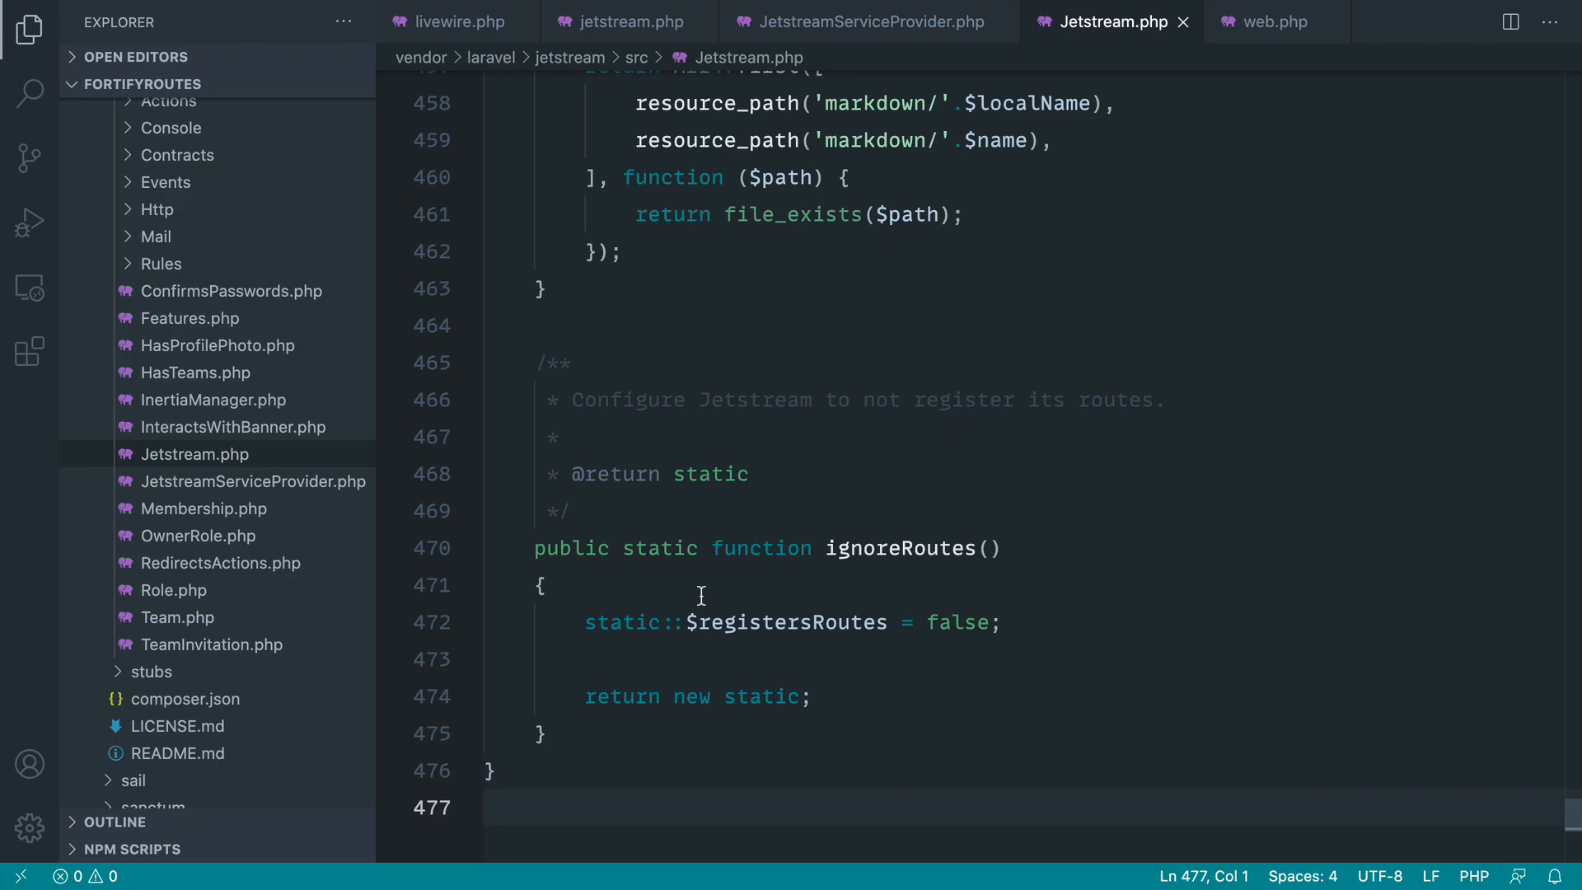
left_click(864, 21)
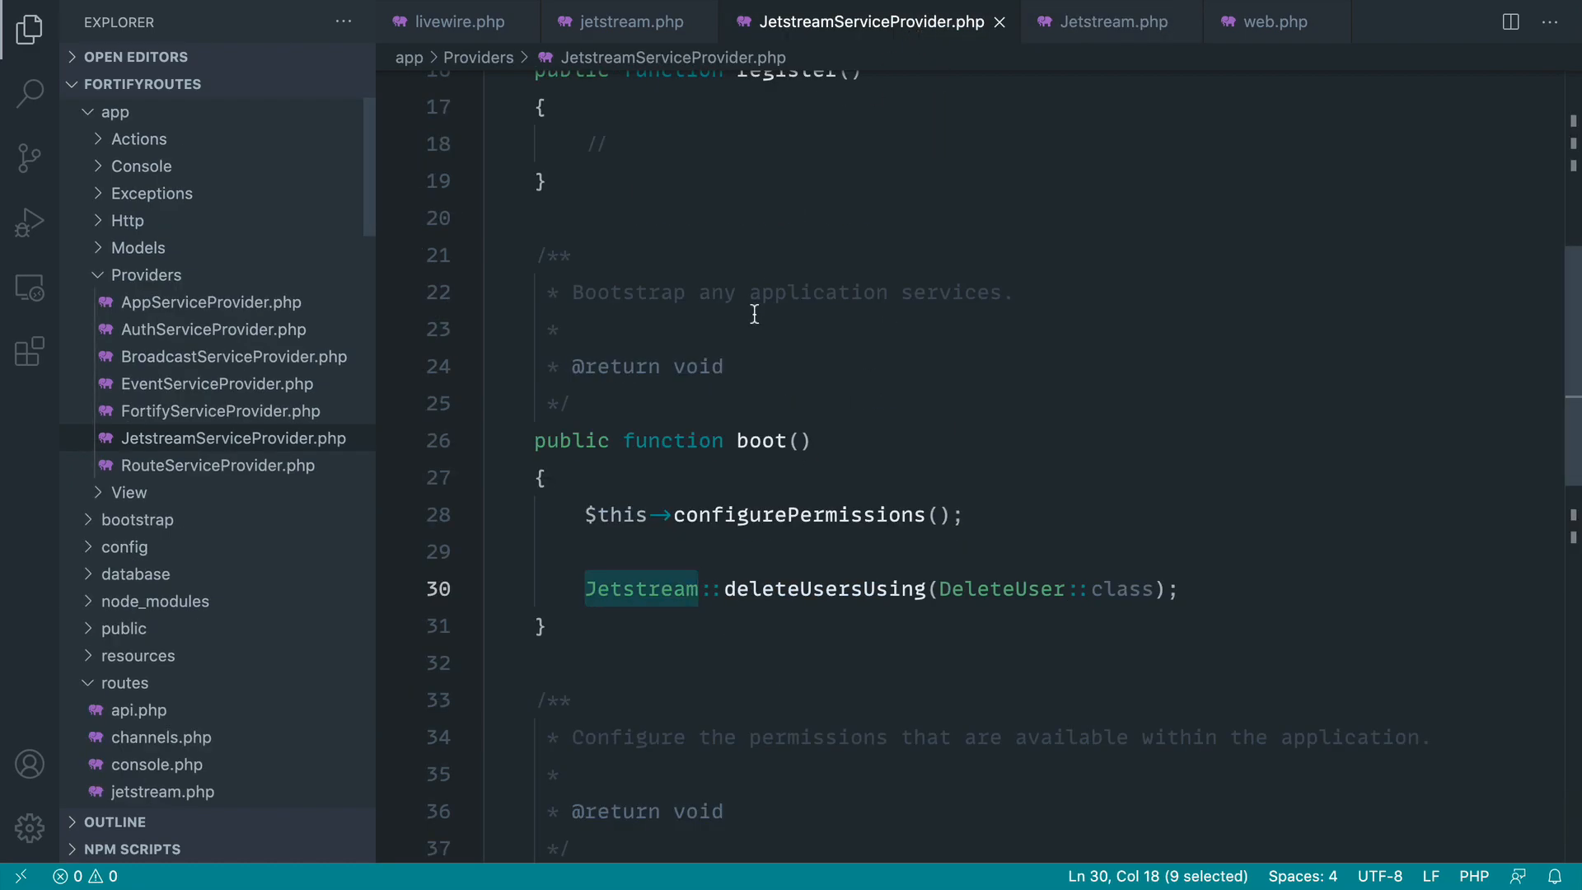
- Add Jetstream::ignoreRoutes(); to register() in JetstreamServiceProvider.php and save the file
type("Je")
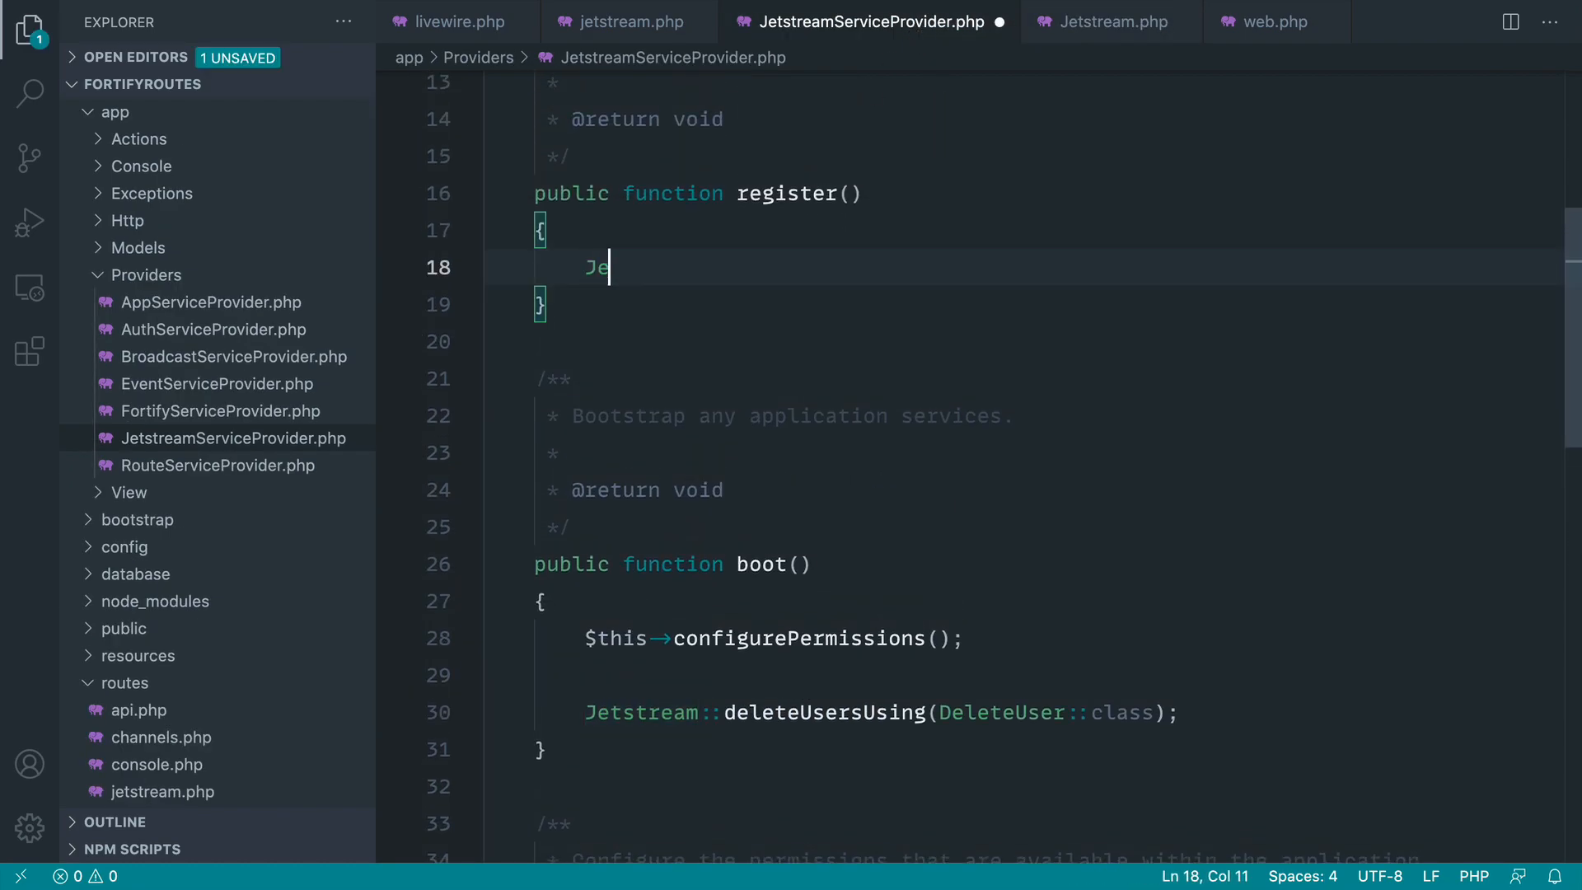
type("tstream::ifgnore")
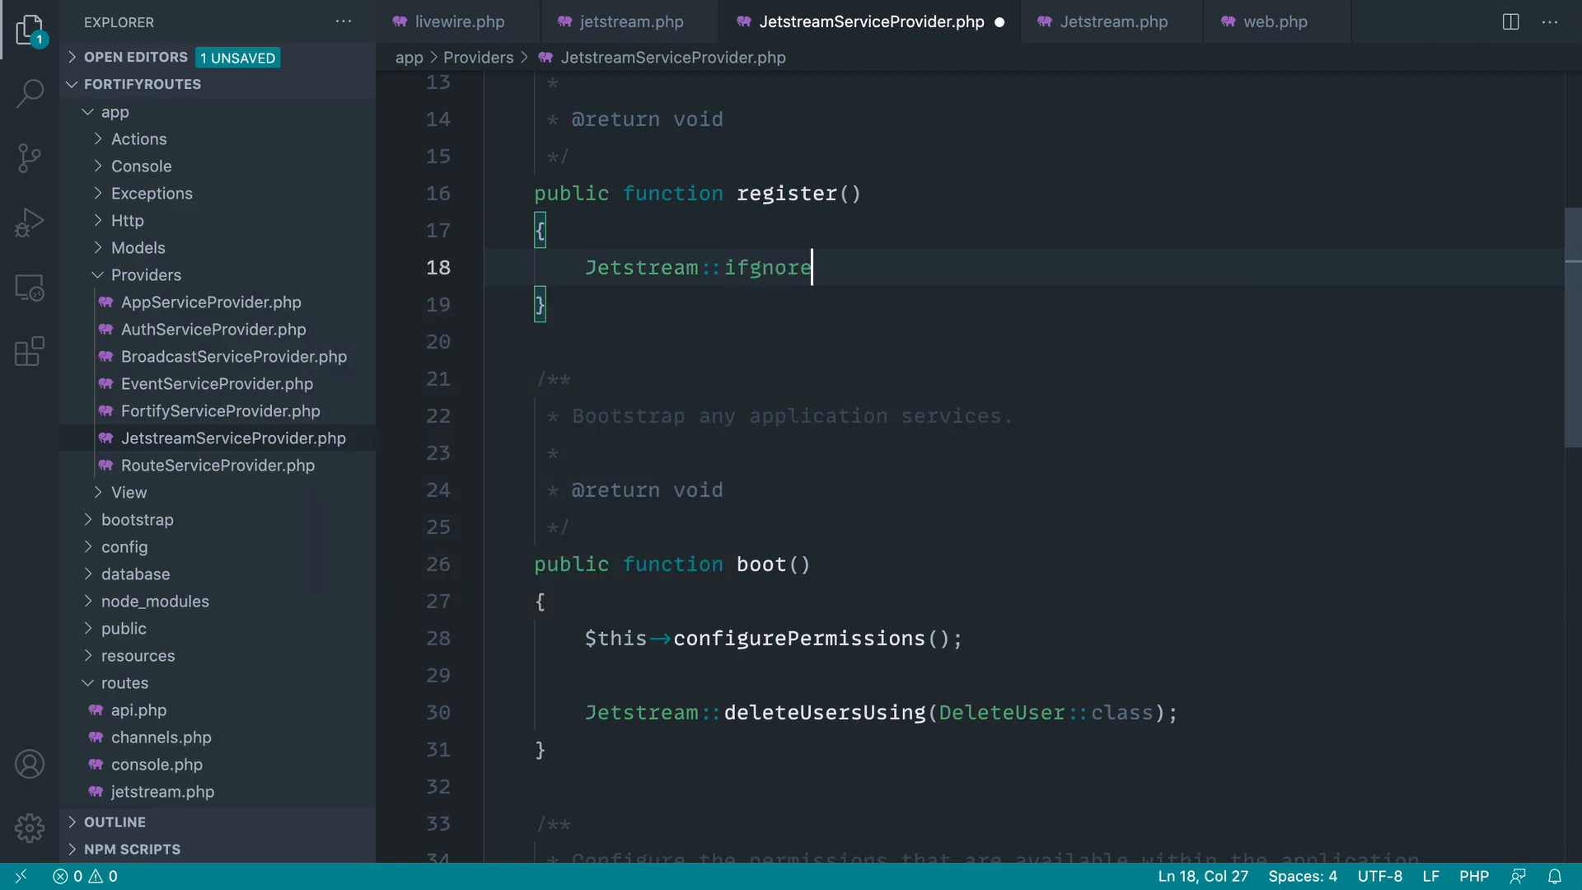
type("ignoreR")
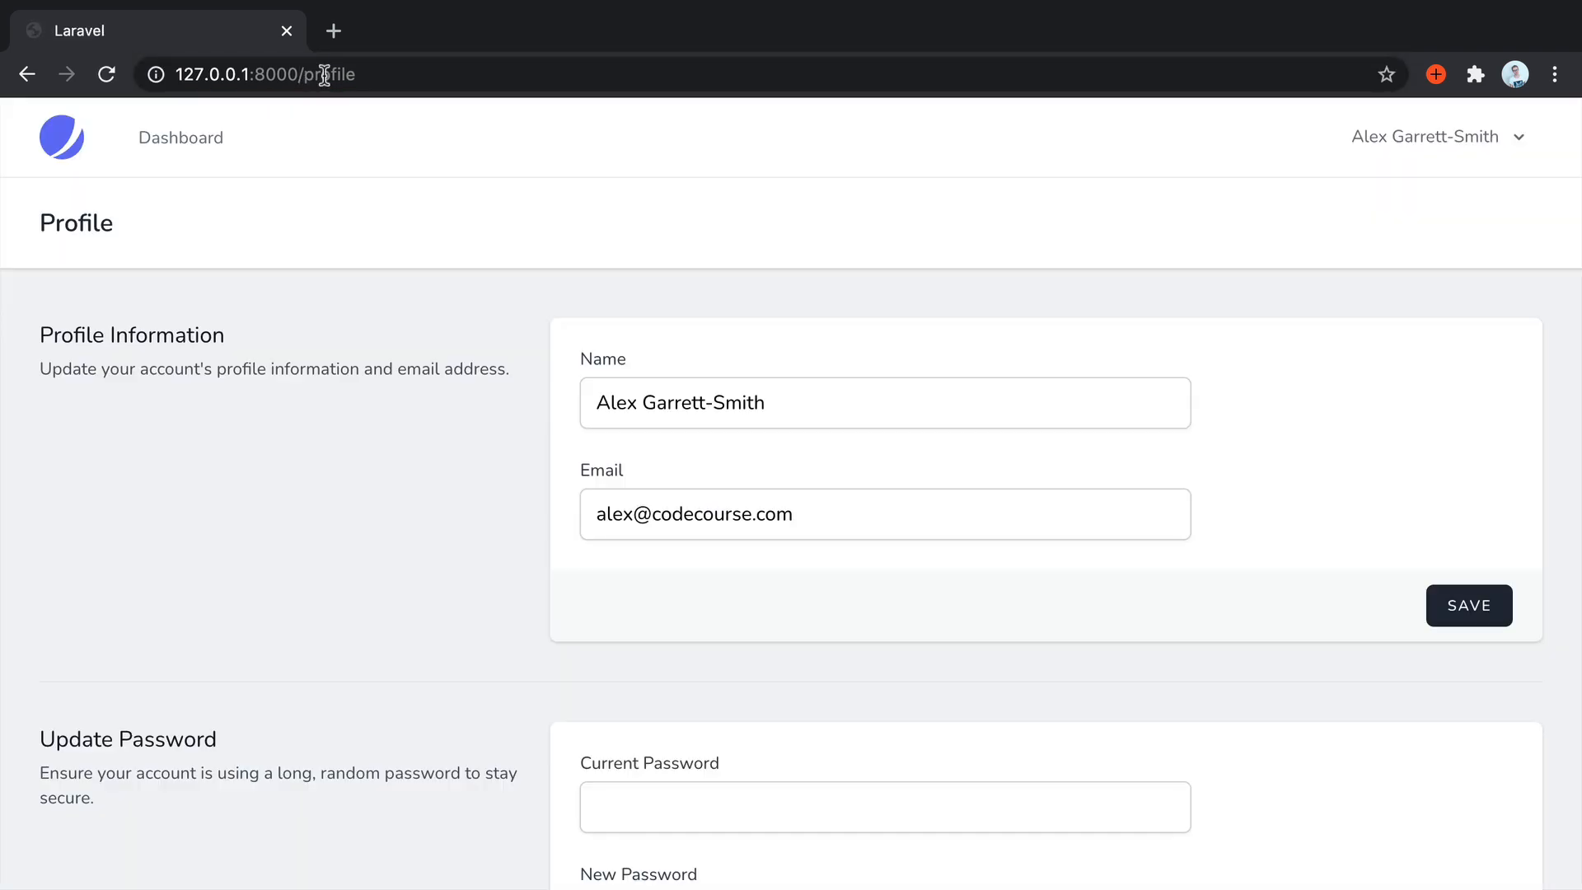
scroll("down", 3)
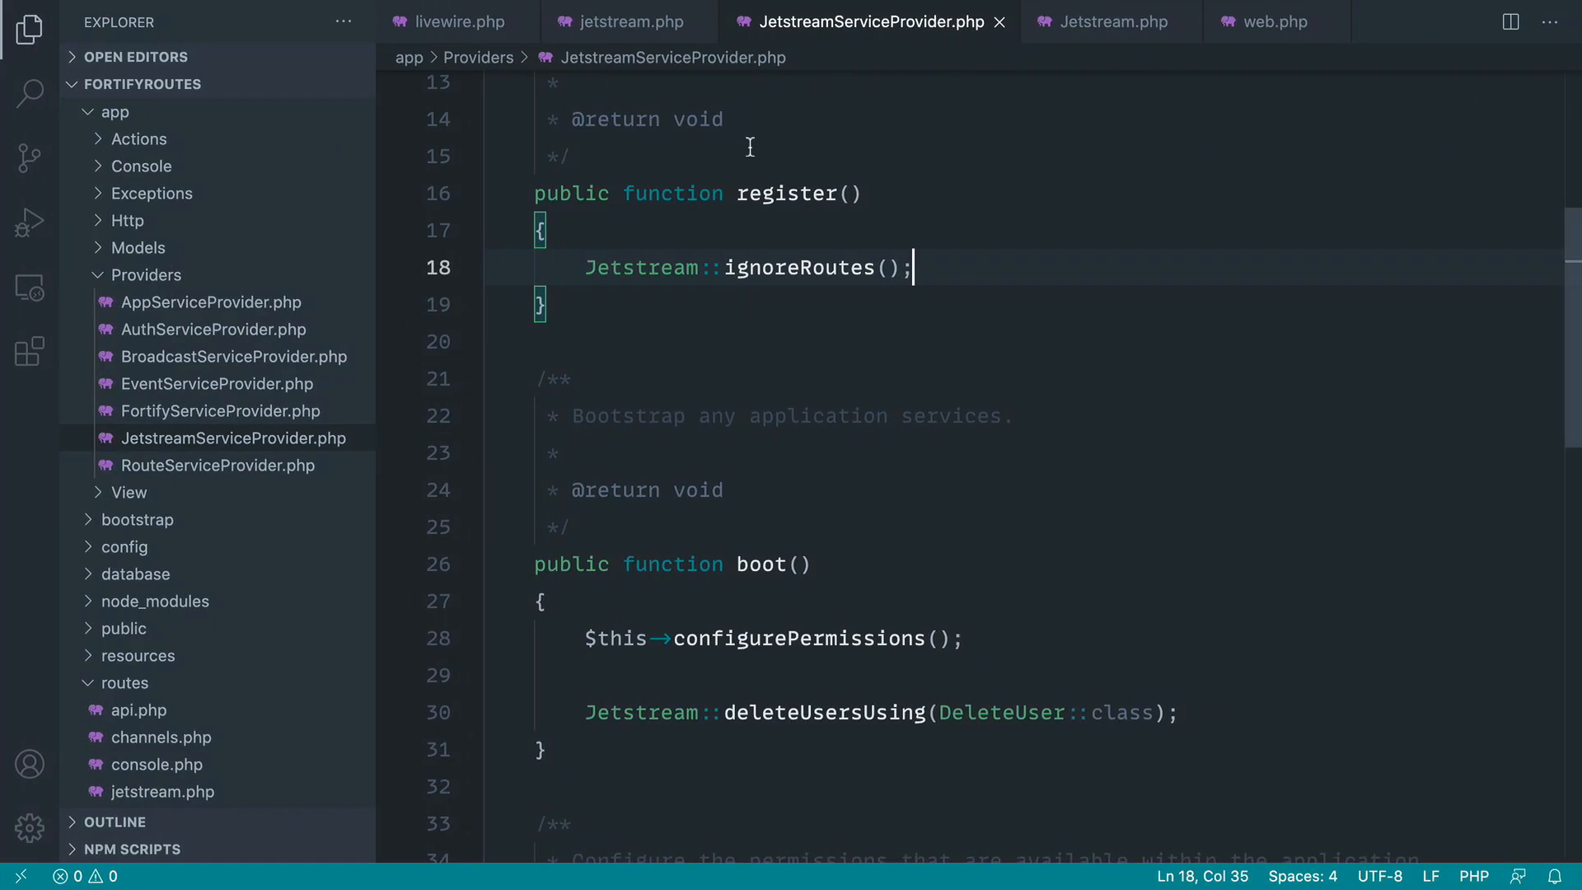
- Switch to routes/jetstream.php and highlight the terms-of-service and privacy-policy routes
left_click(628, 21)
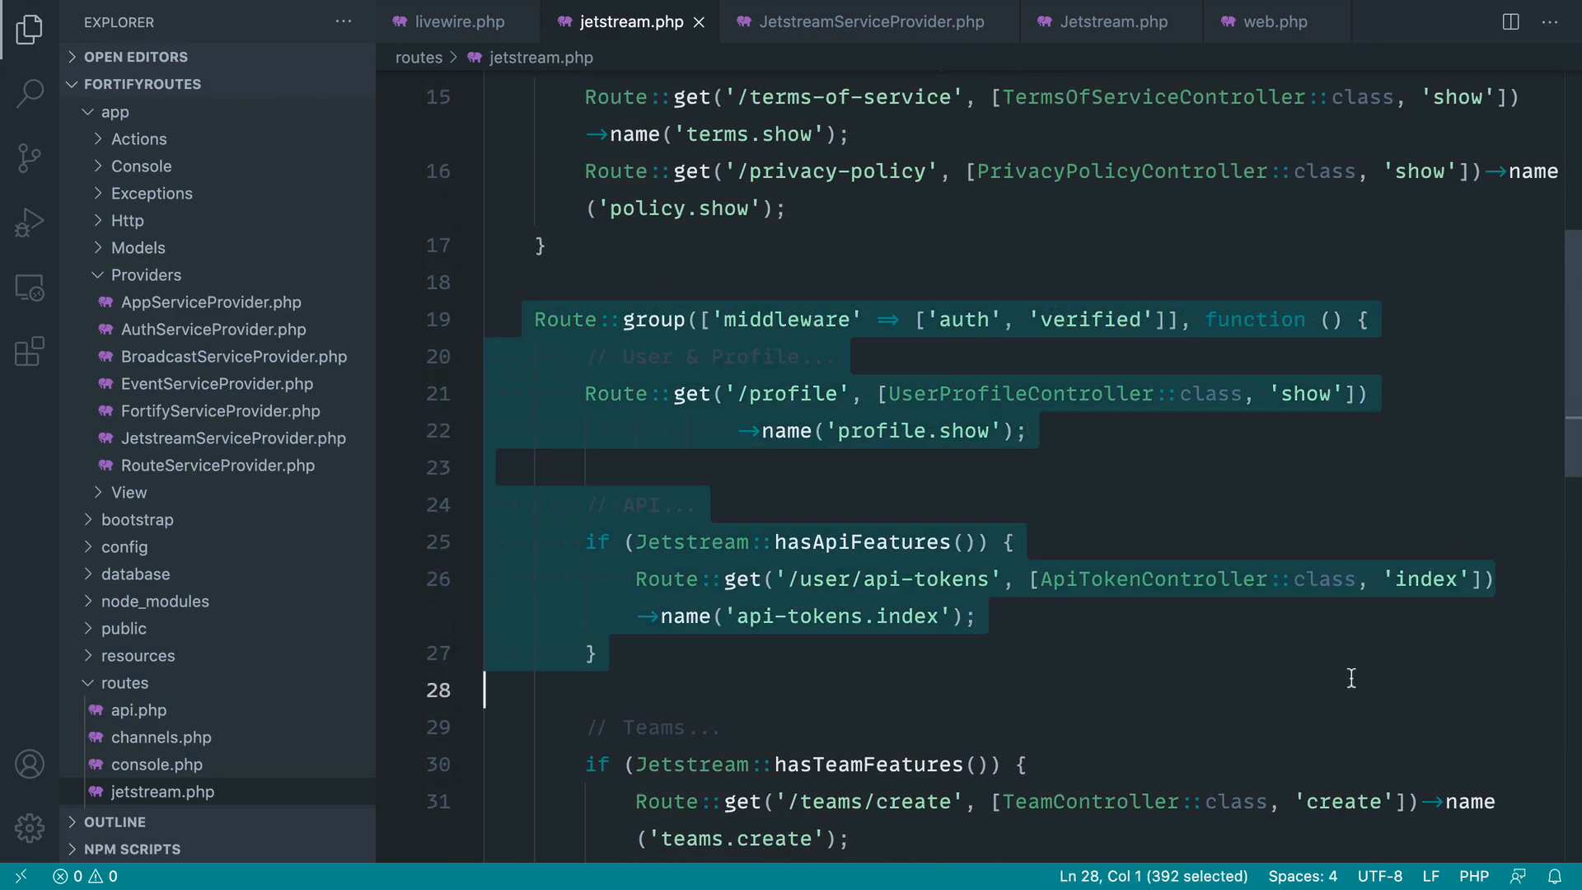
double_click(1152, 578)
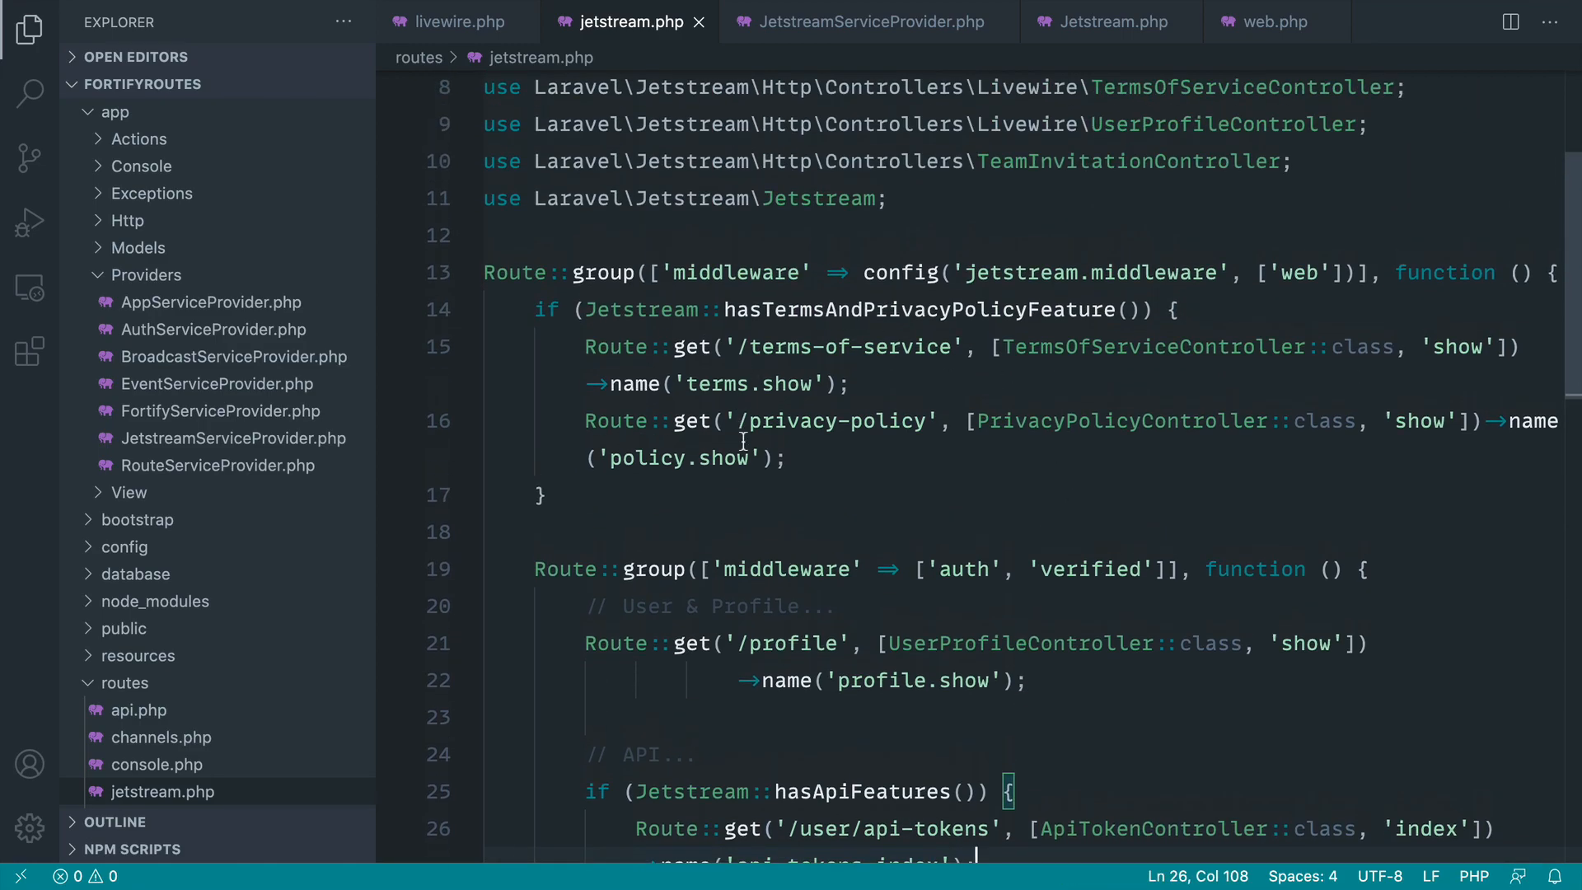
left_click(541, 495)
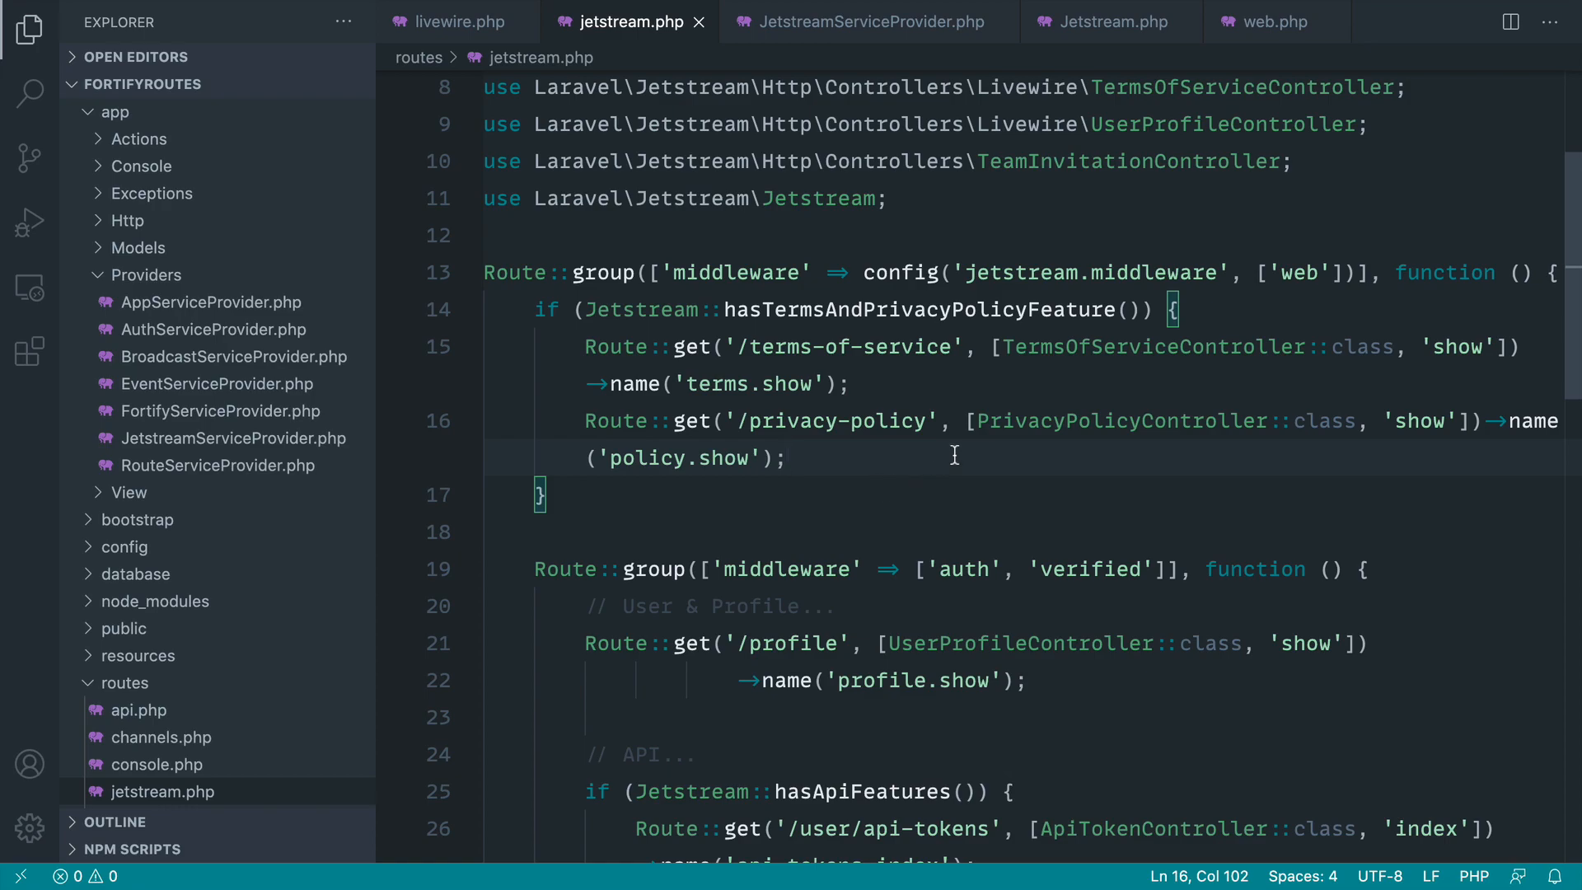
left_click_drag(584, 347, 786, 457)
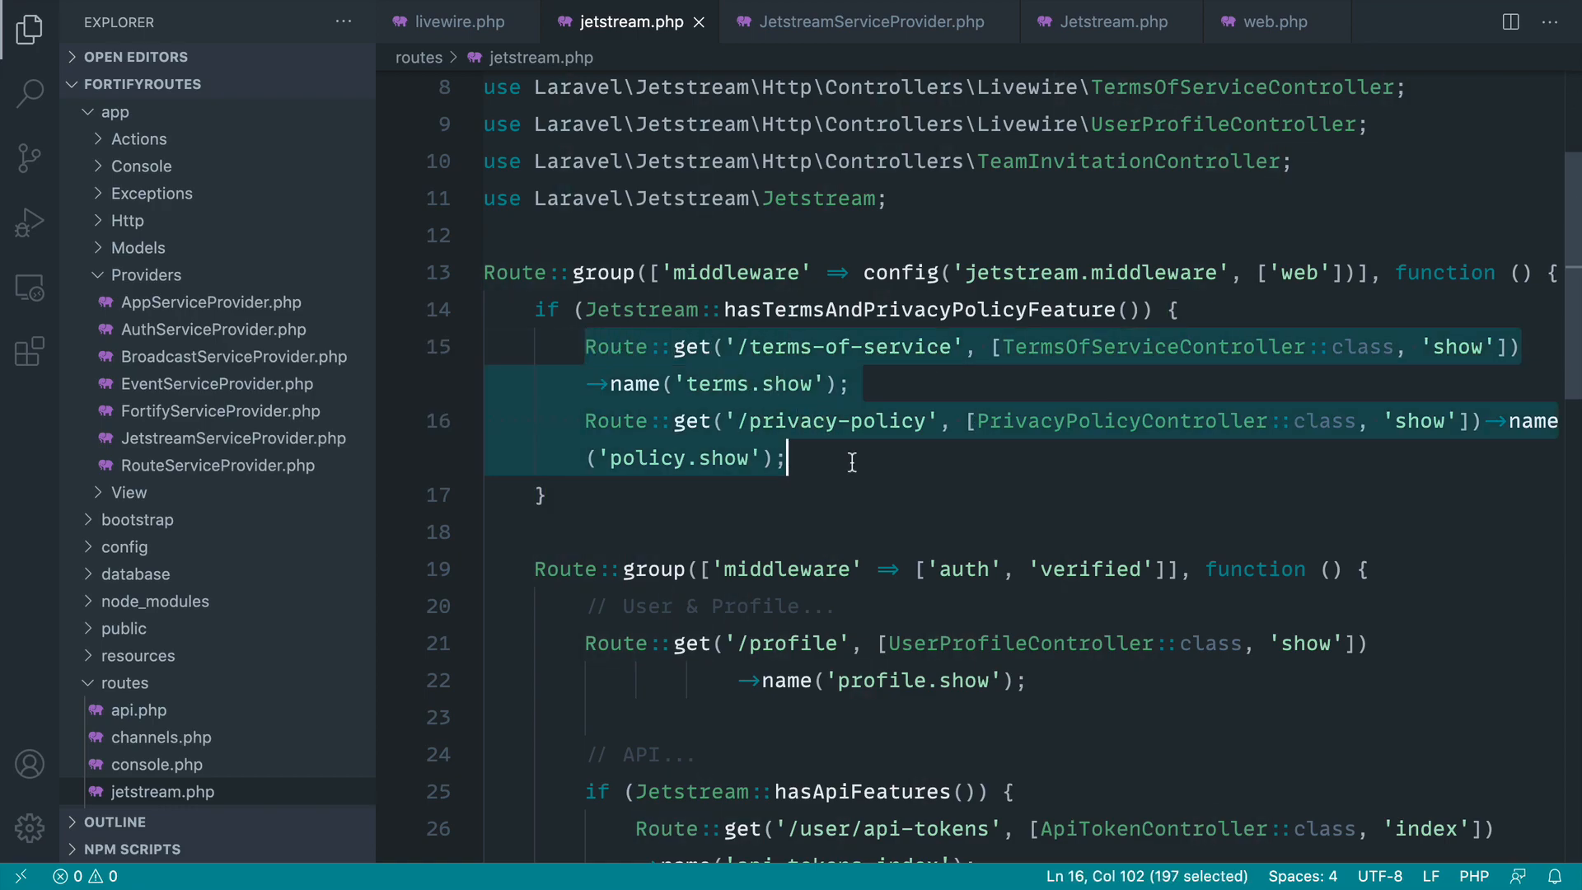